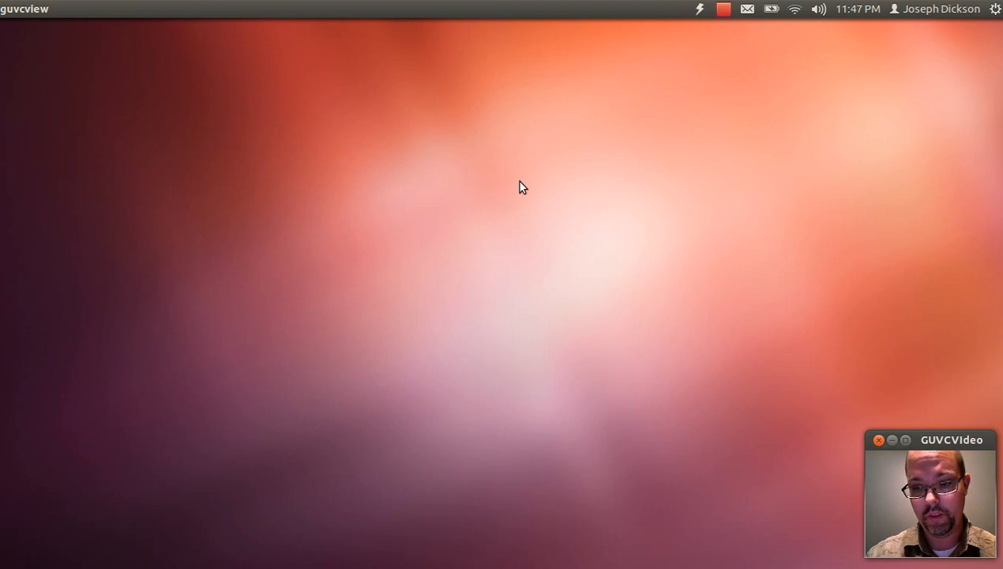
# Launch Firefox from the Dash and start searching for Lubuntu.
pyautogui.write('Fi')
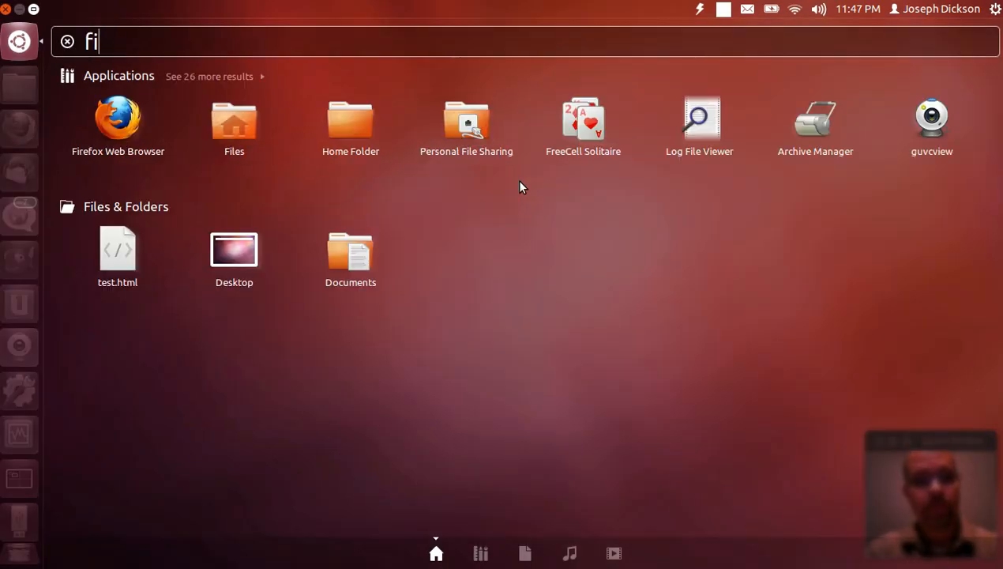
pyautogui.click(117, 119)
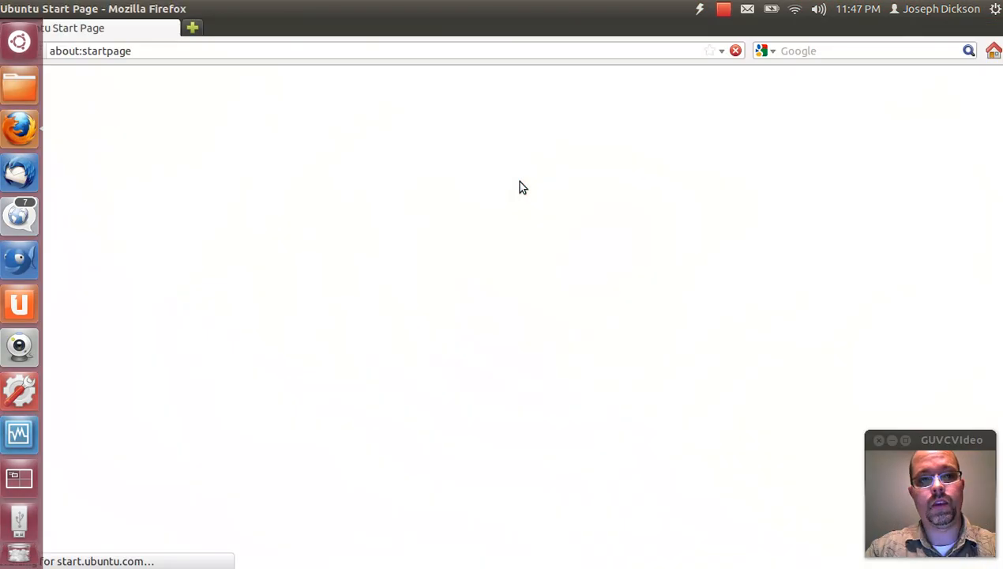
pyautogui.write('L')
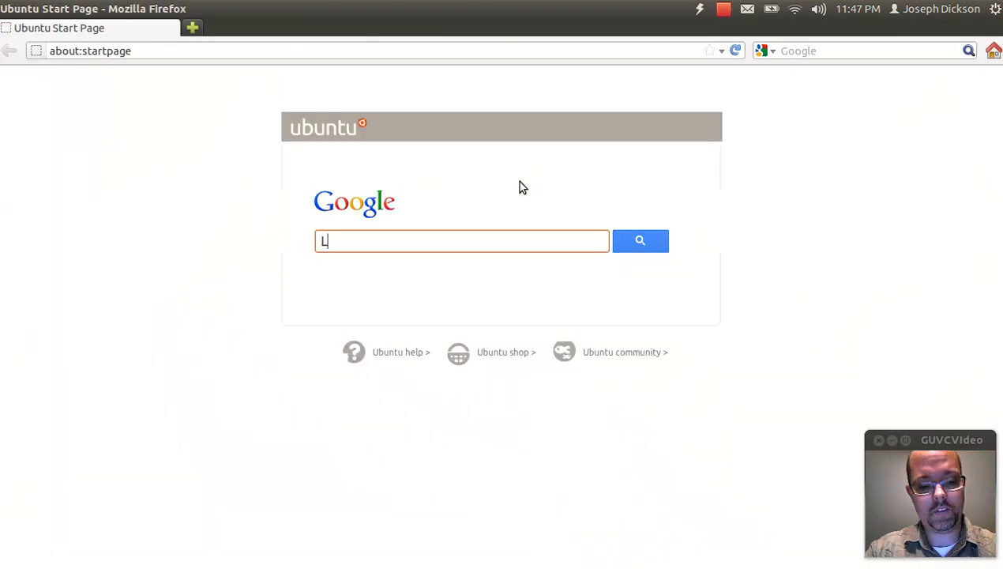
pyautogui.write('u')
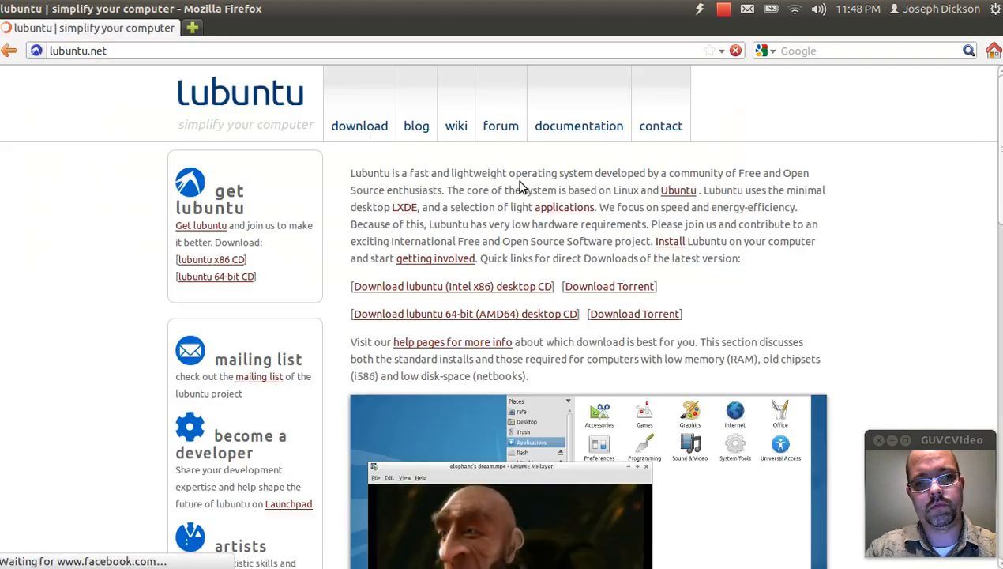
pyautogui.moveTo(359, 127)
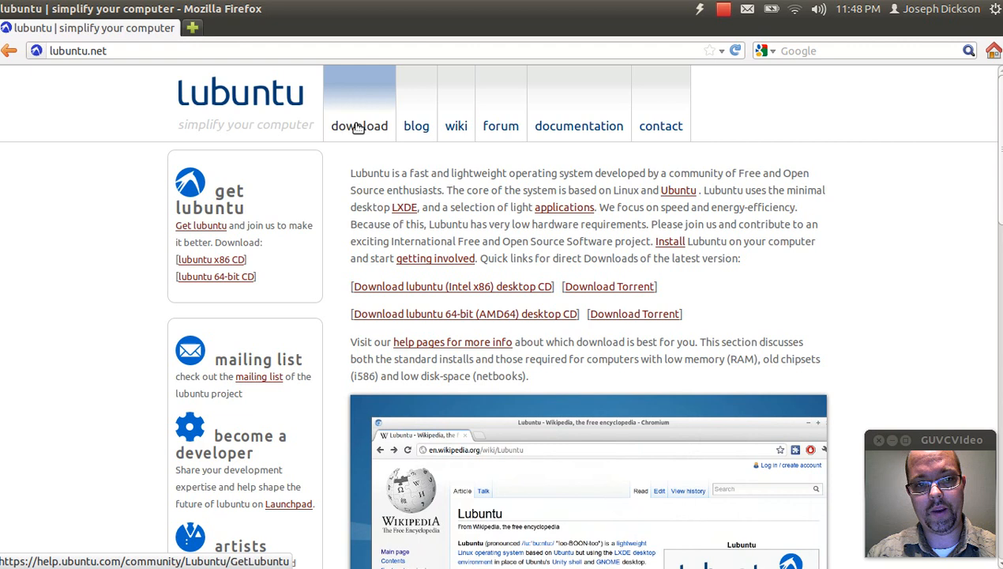
pyautogui.moveTo(514, 299)
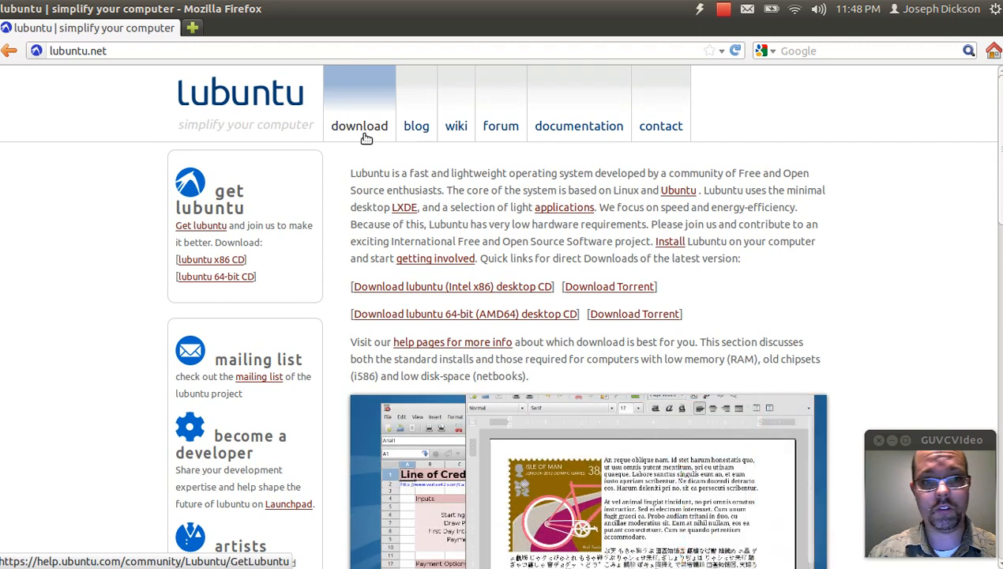
# Save the PC 32-bit standard image lubuntu-12.04-desktop-i386.iso from the download page.
pyautogui.click(359, 127)
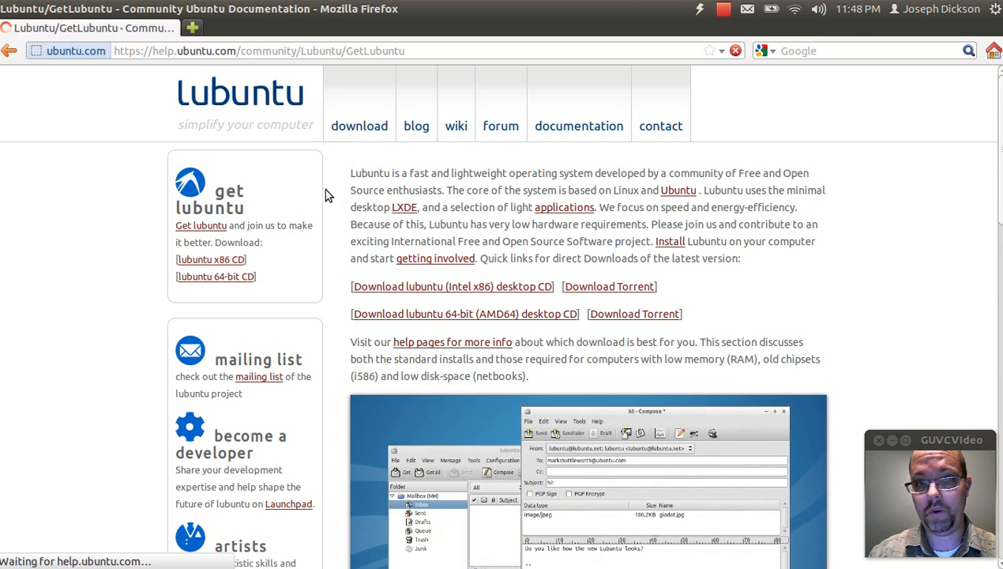
pyautogui.scroll(-3)
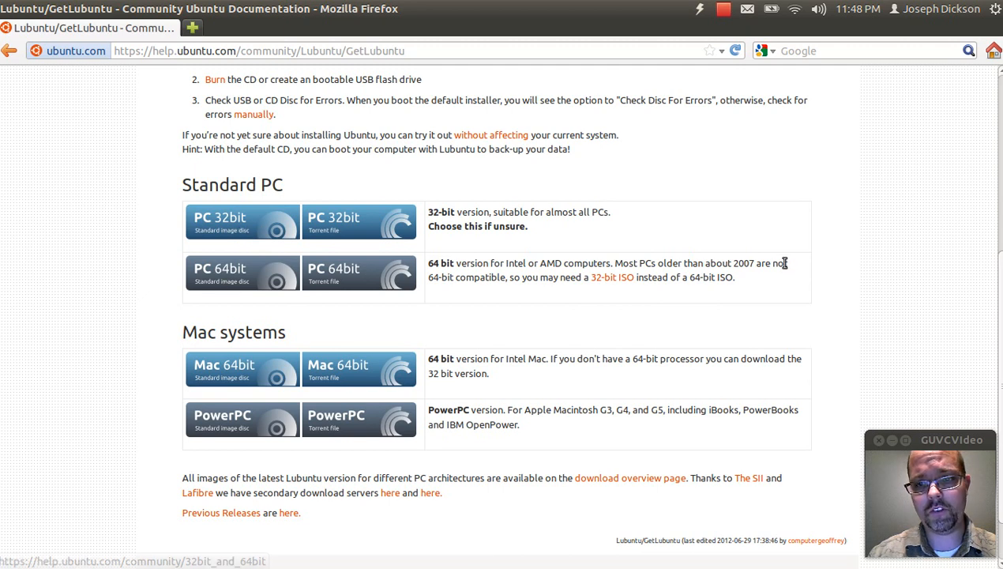
pyautogui.moveTo(229, 281)
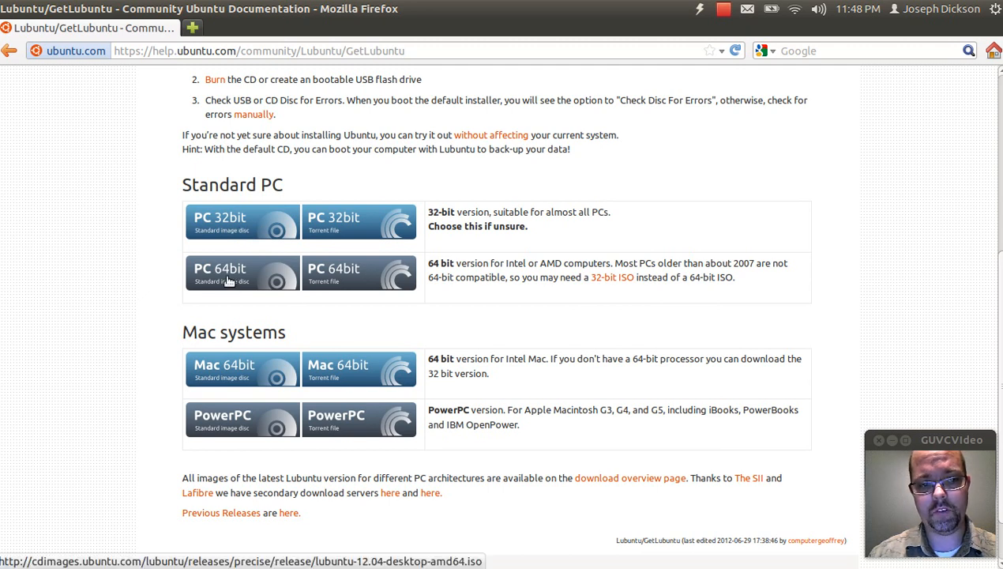
pyautogui.moveTo(229, 282)
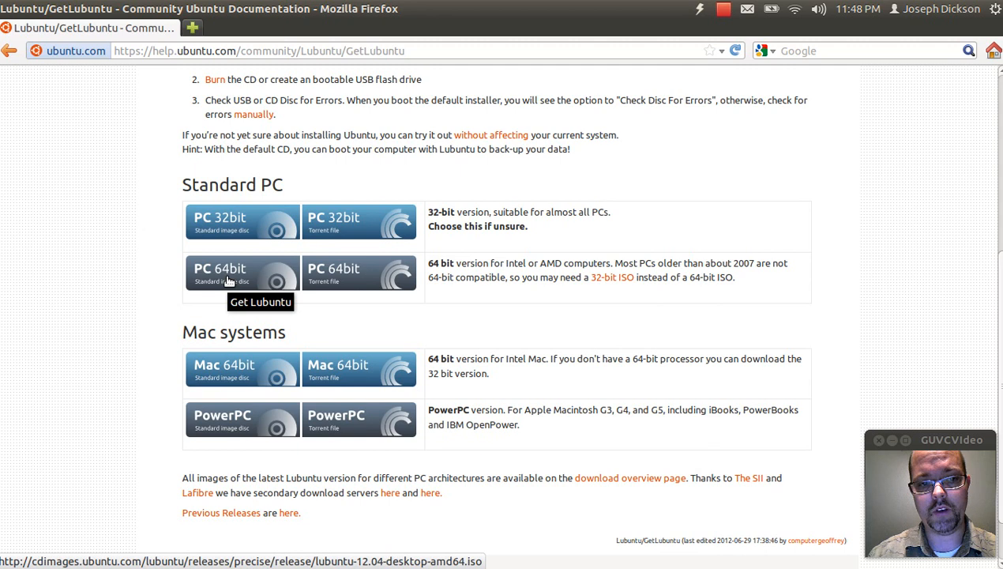
pyautogui.moveTo(221, 221)
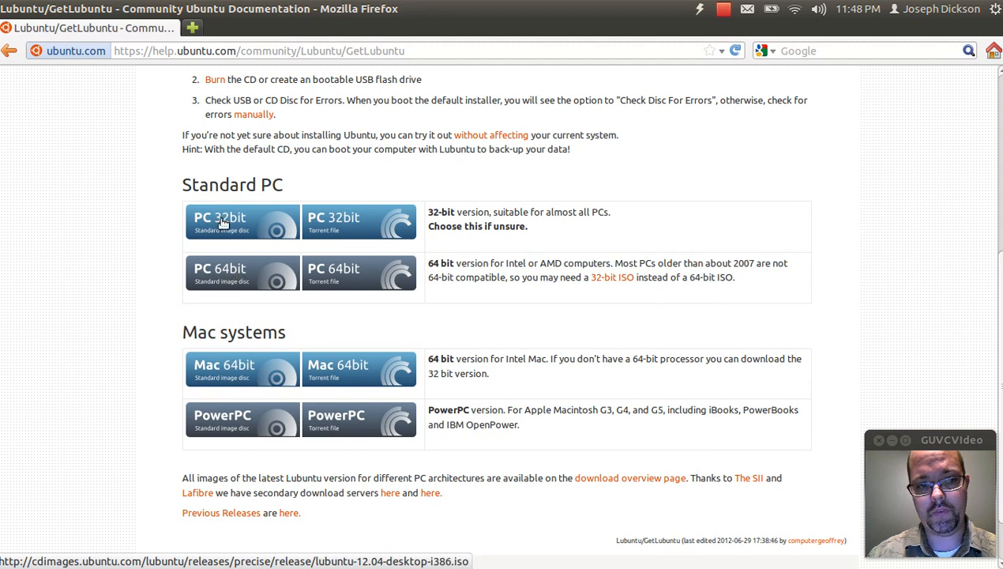
pyautogui.moveTo(228, 237)
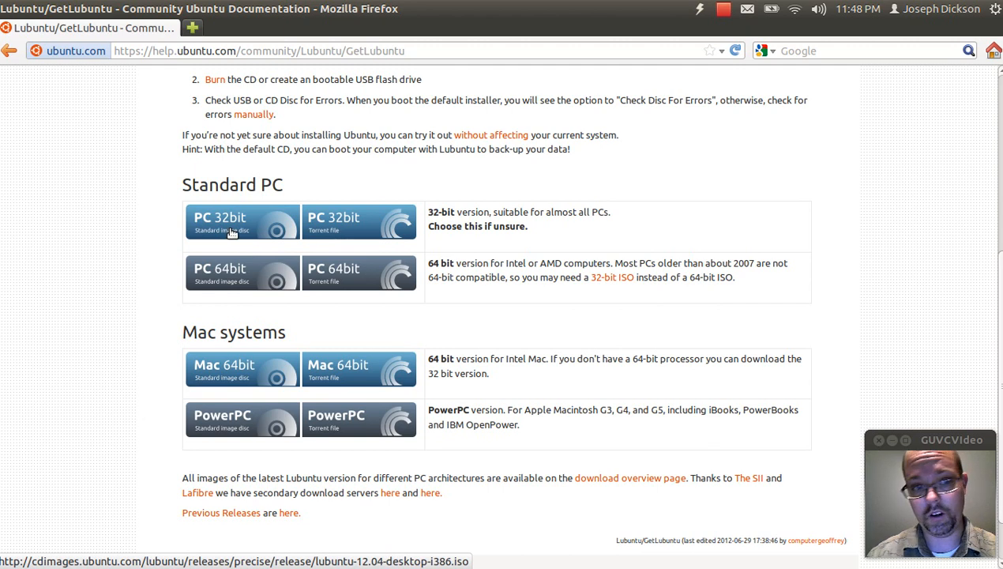
pyautogui.moveTo(230, 231)
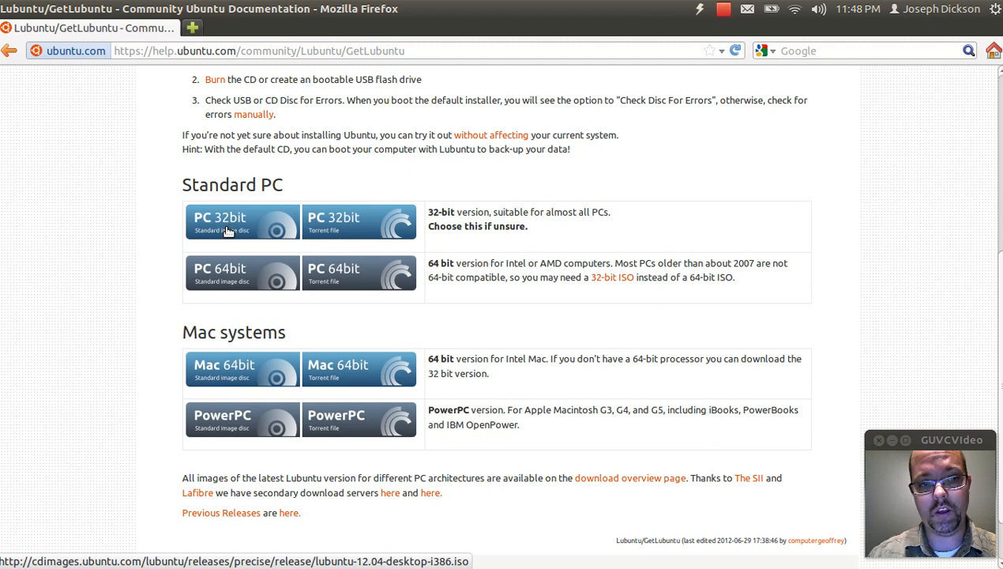
pyautogui.click(242, 221)
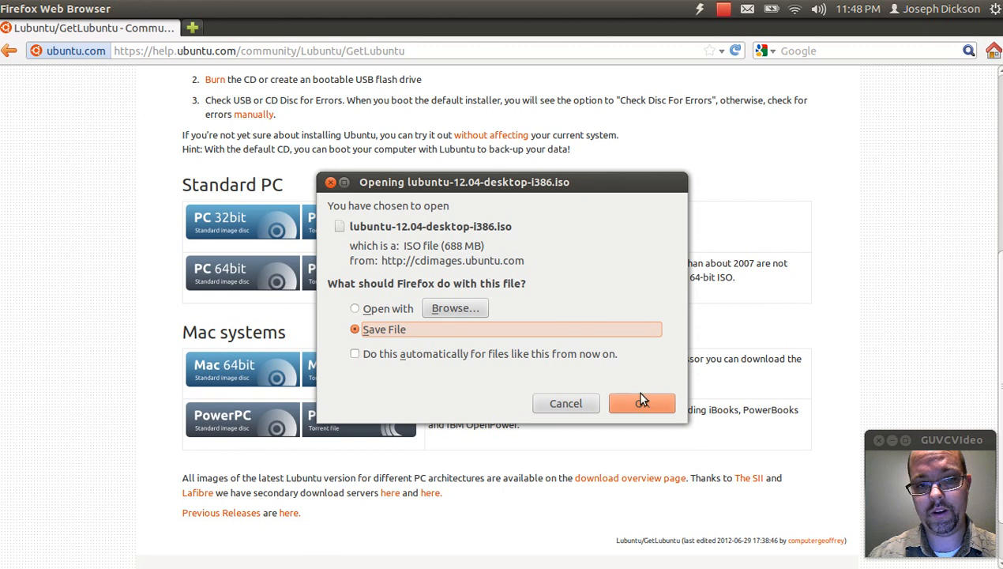
pyautogui.moveTo(587, 404)
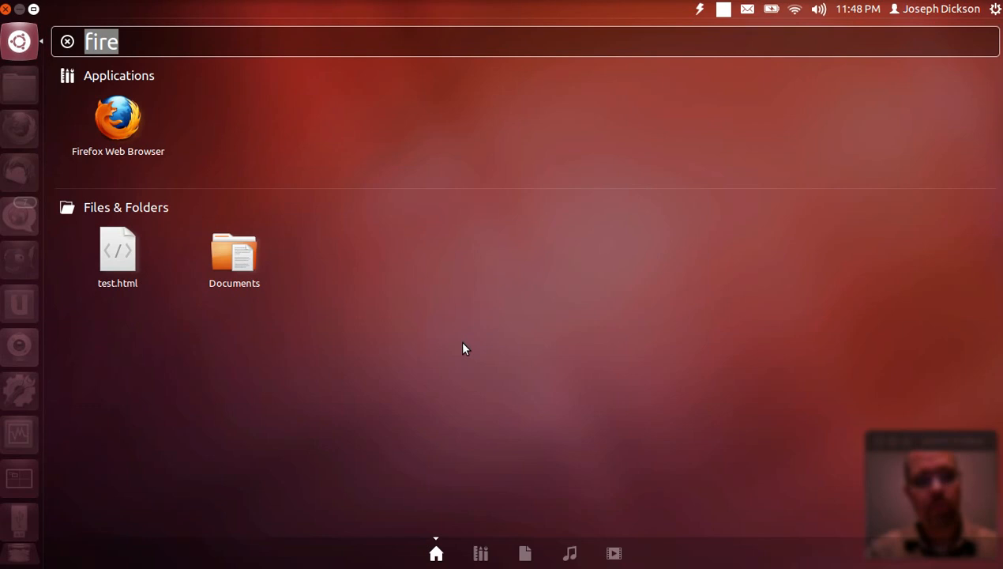
# Launch Disk Utility from the Dash and maximize it to show all storage devices.
pyautogui.write('disk')
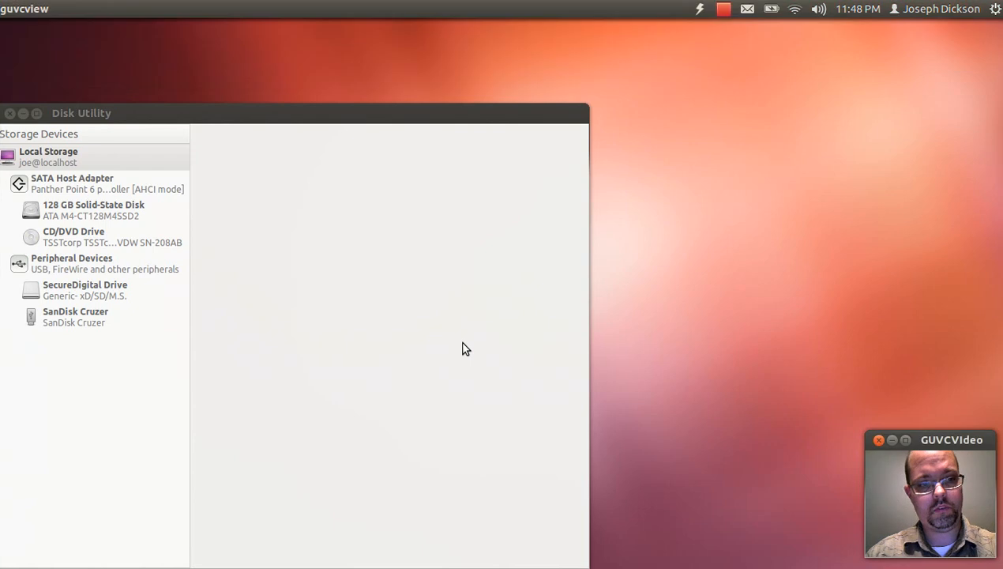
pyautogui.write('ful')
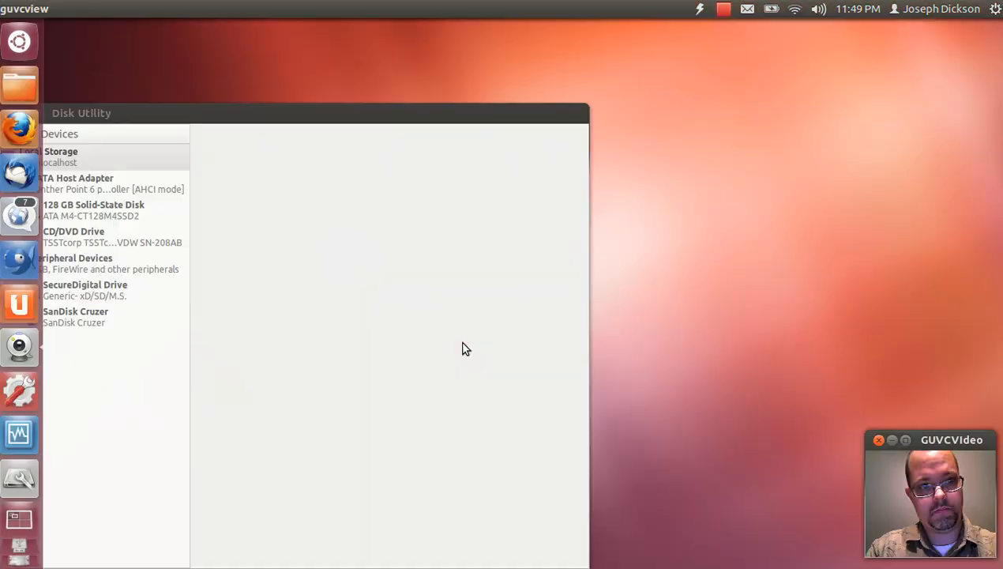
pyautogui.write('full')
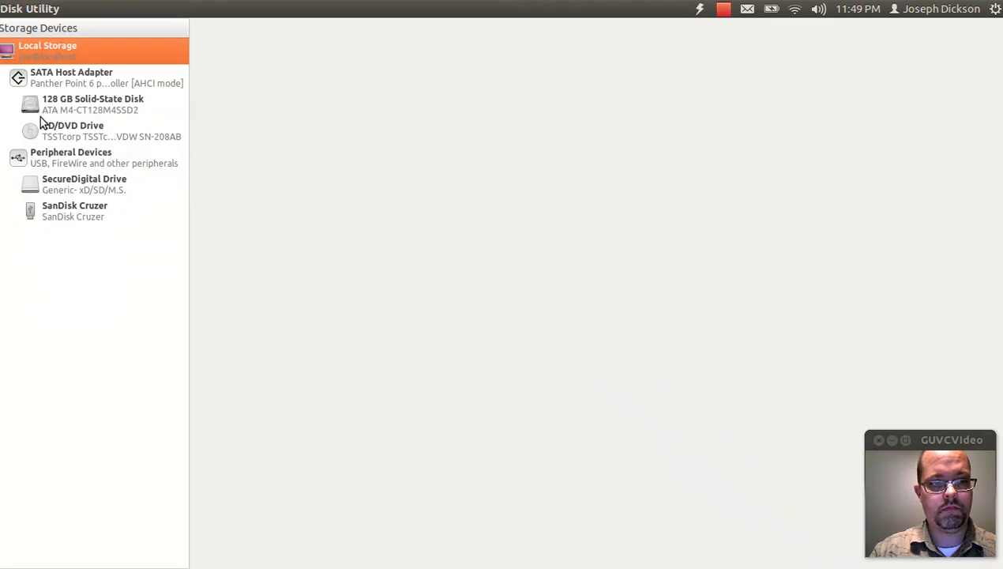
# Attempt to format the SanDisk Cruzer with Master Boot Record, hitting a device-busy error.
pyautogui.click(74, 210)
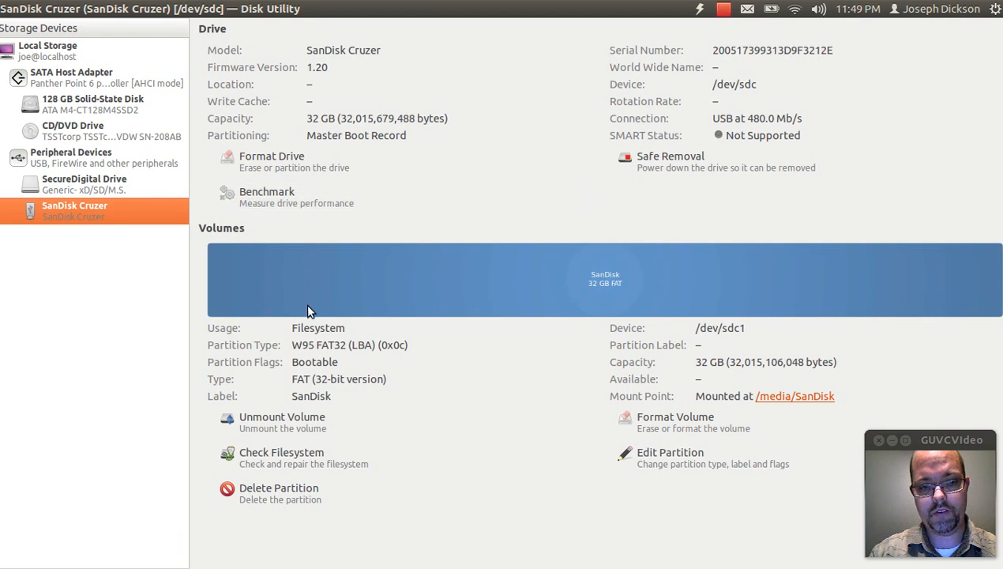
pyautogui.moveTo(281, 422)
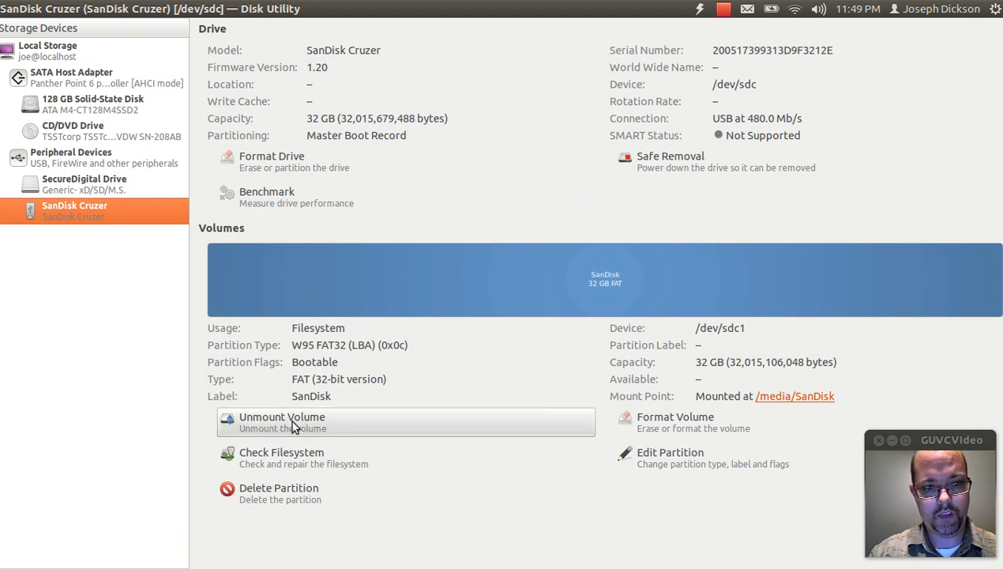
pyautogui.click(272, 162)
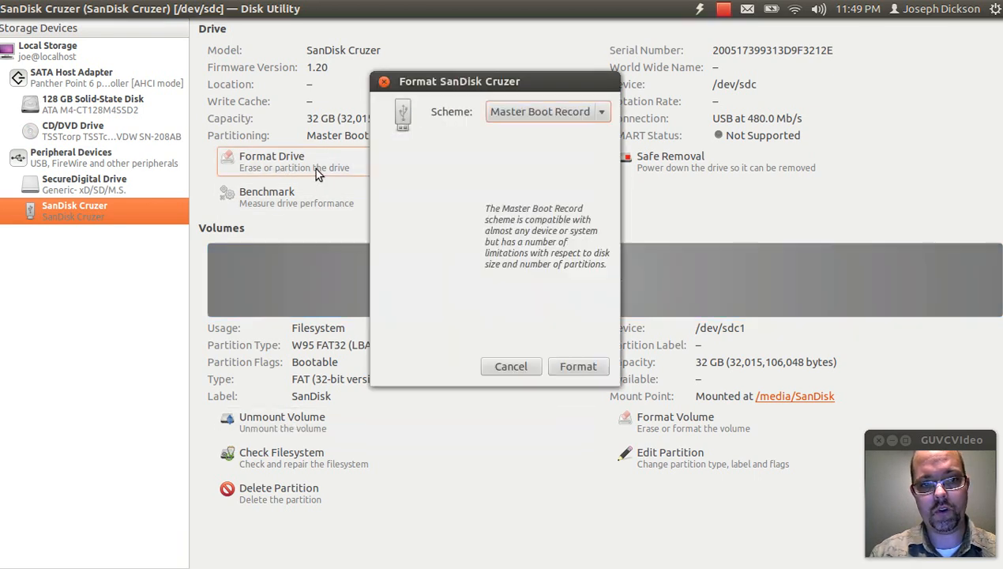
pyautogui.click(578, 366)
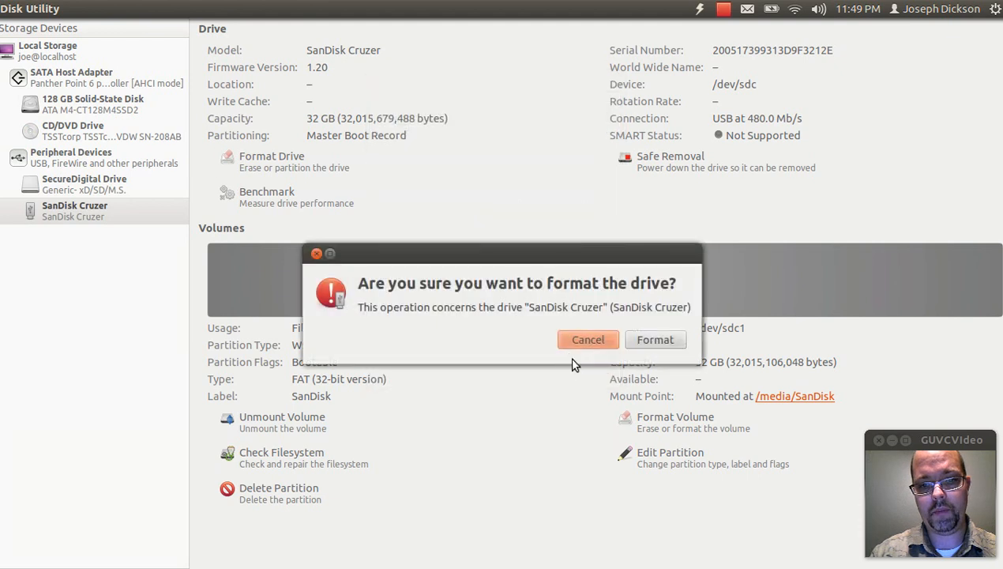
pyautogui.click(655, 338)
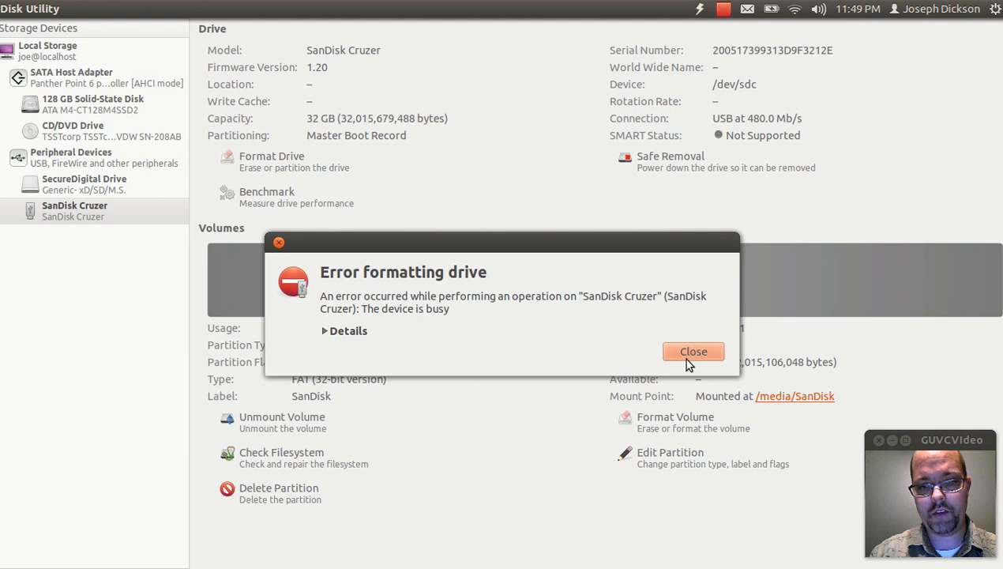
pyautogui.click(692, 351)
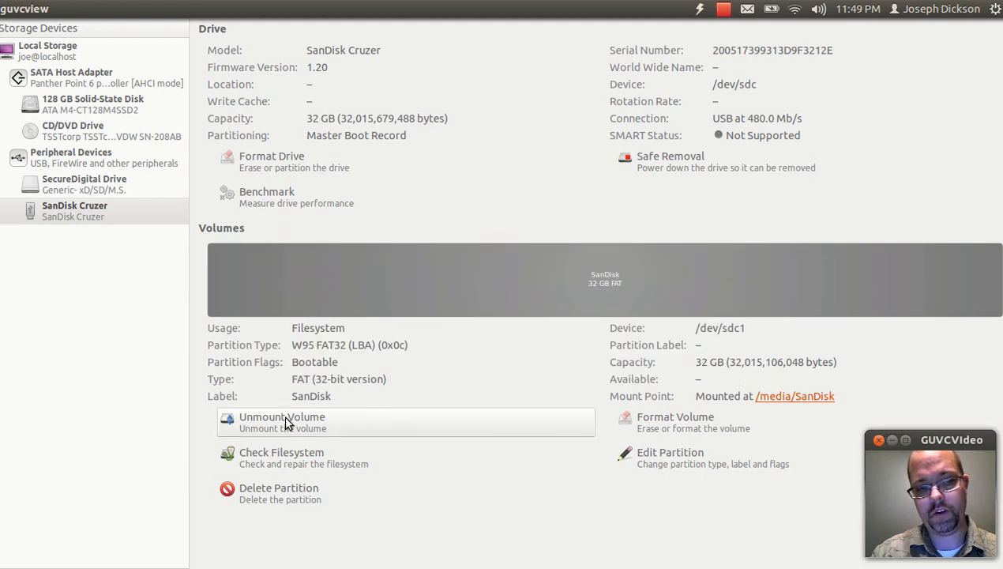
# Reselect the SanDisk Cruzer and format it with the Master Boot Record scheme.
pyautogui.click(282, 417)
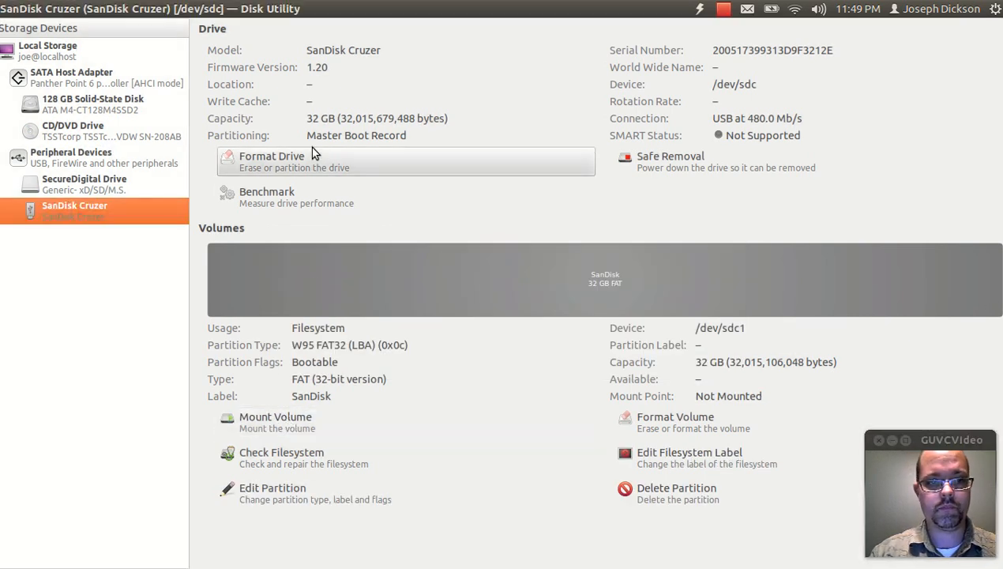
pyautogui.click(271, 157)
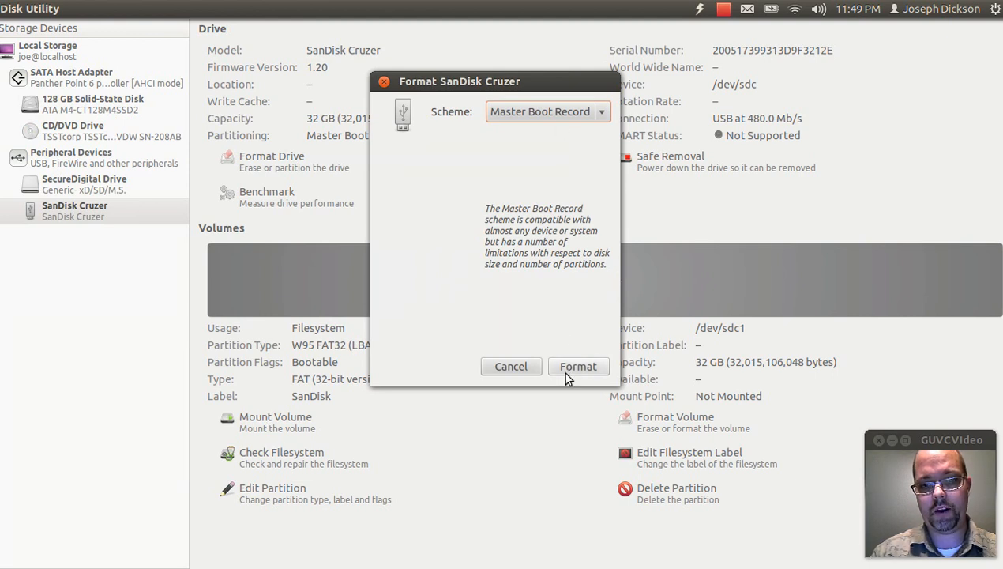
pyautogui.click(578, 367)
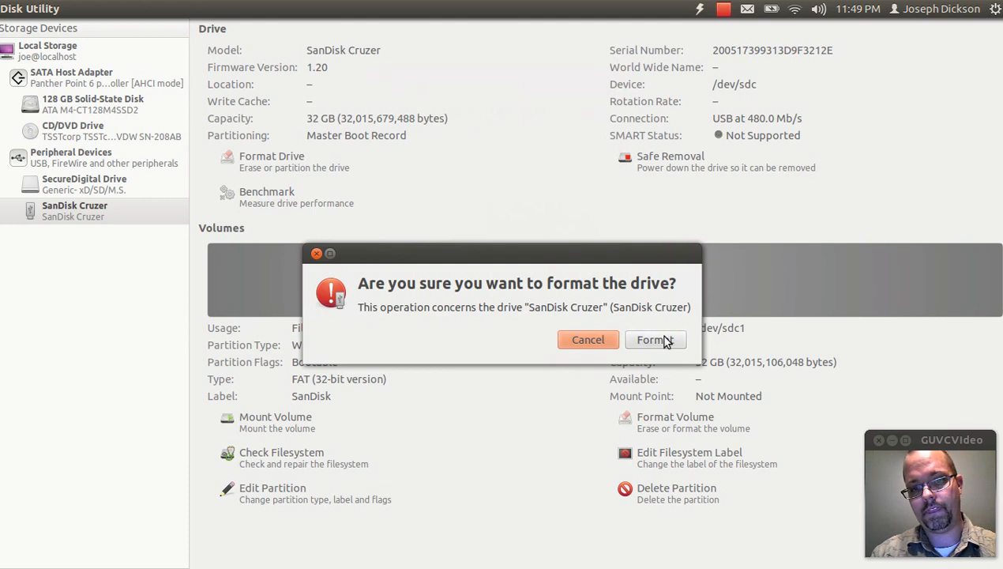
pyautogui.click(654, 339)
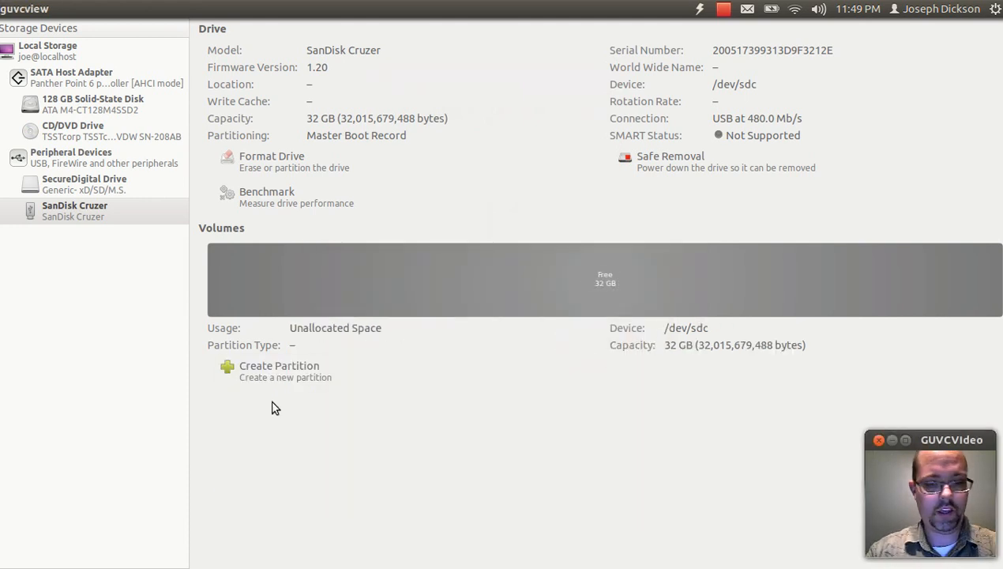
pyautogui.moveTo(264, 371)
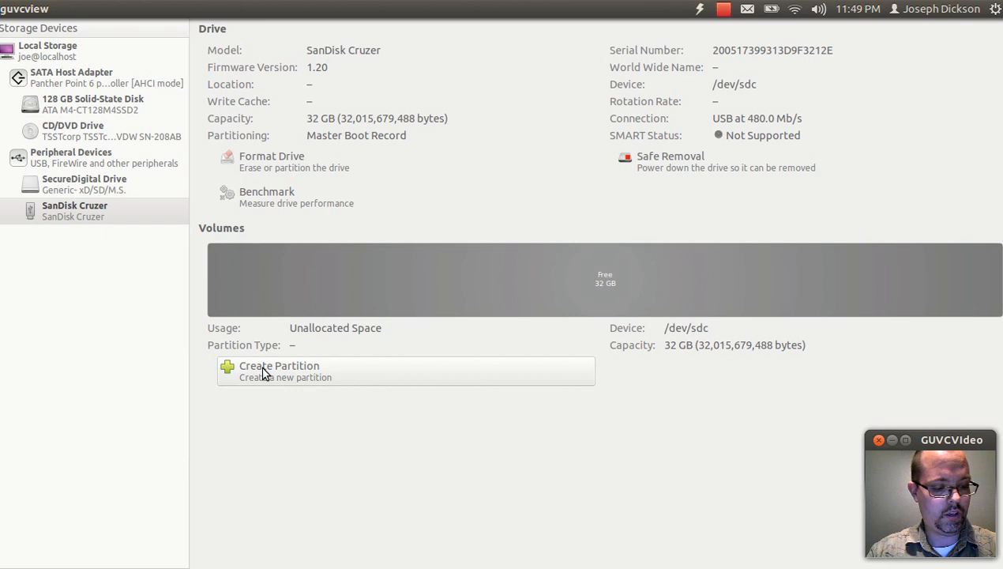
# Create a single 32 GB FAT partition on the SanDisk Cruzer.
pyautogui.click(278, 365)
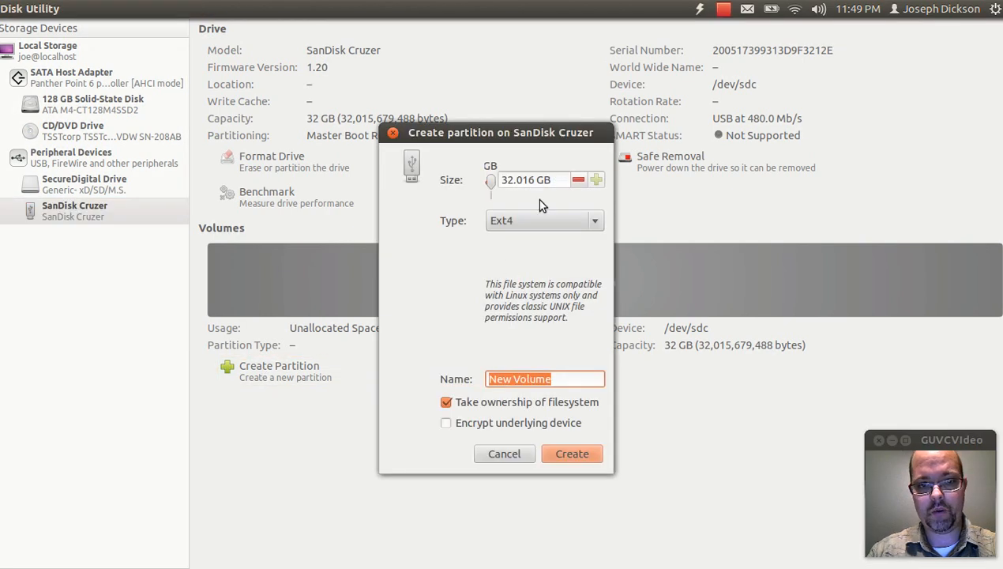
pyautogui.click(545, 221)
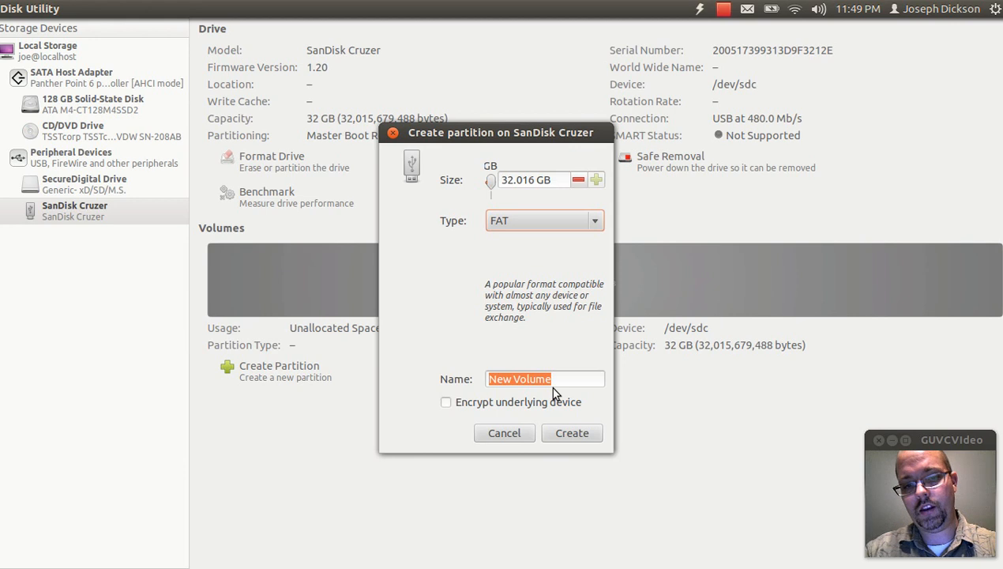
pyautogui.click(572, 432)
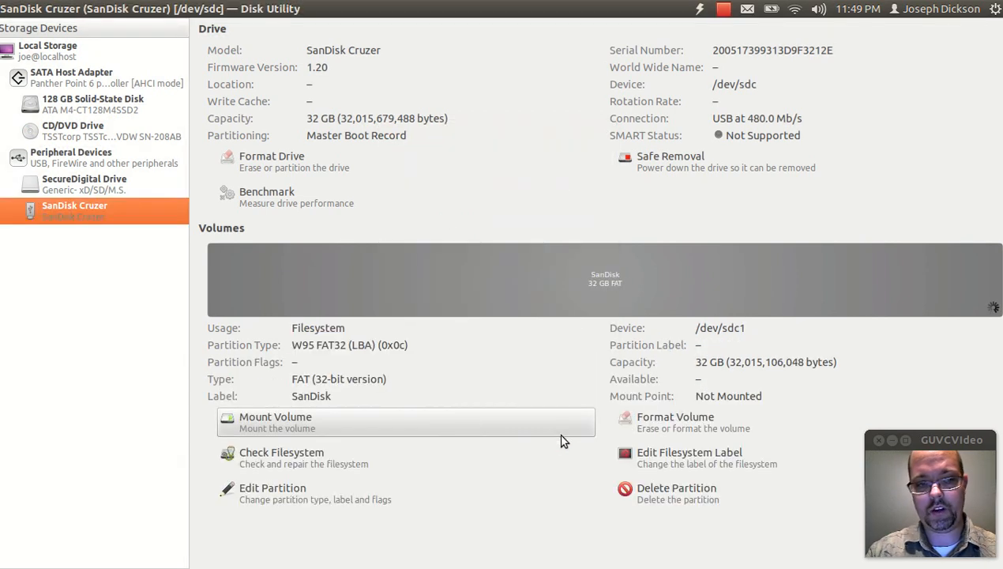
pyautogui.moveTo(344, 414)
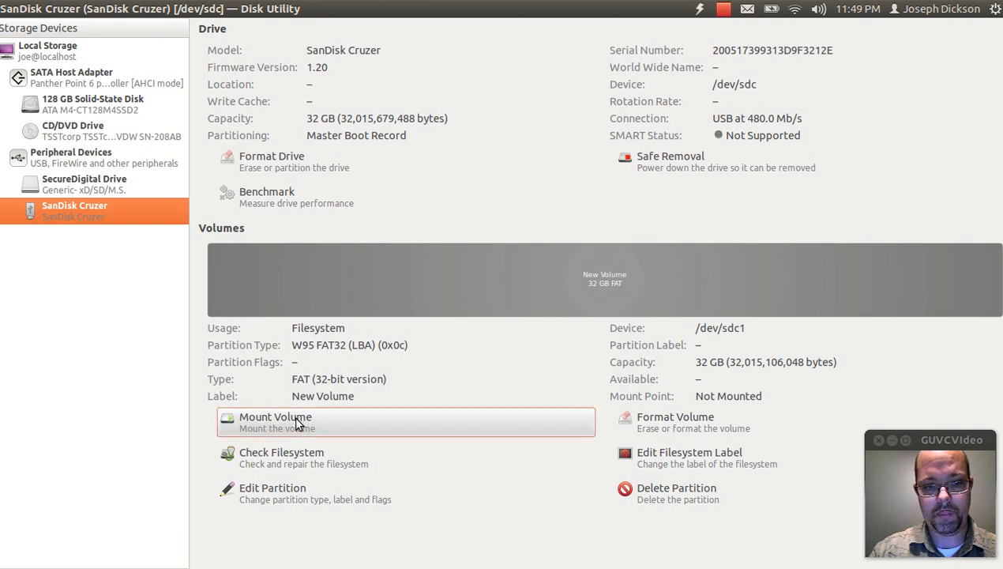
# Mount the New Volume, close its file window and quit Disk Utility.
pyautogui.click(275, 422)
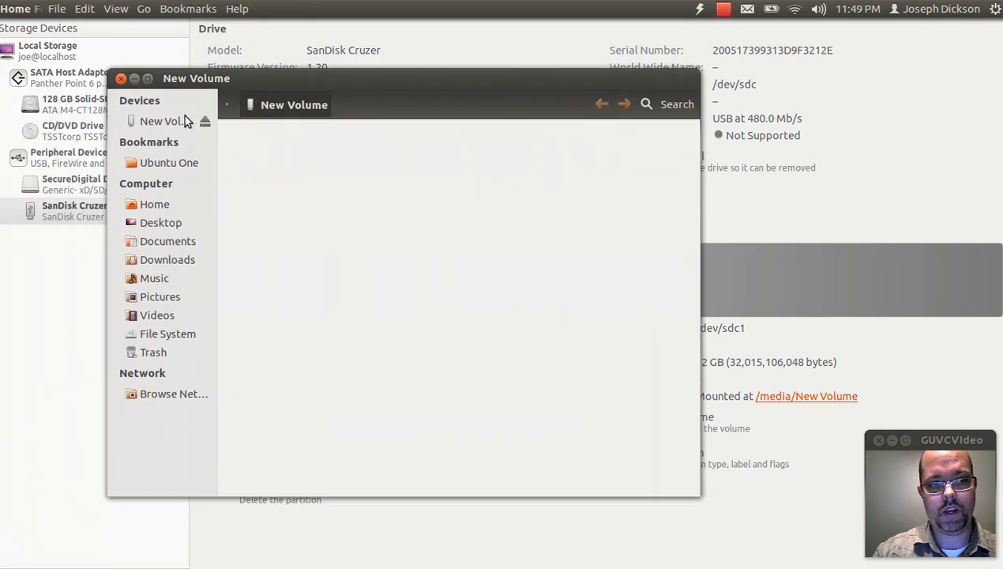
pyautogui.click(161, 120)
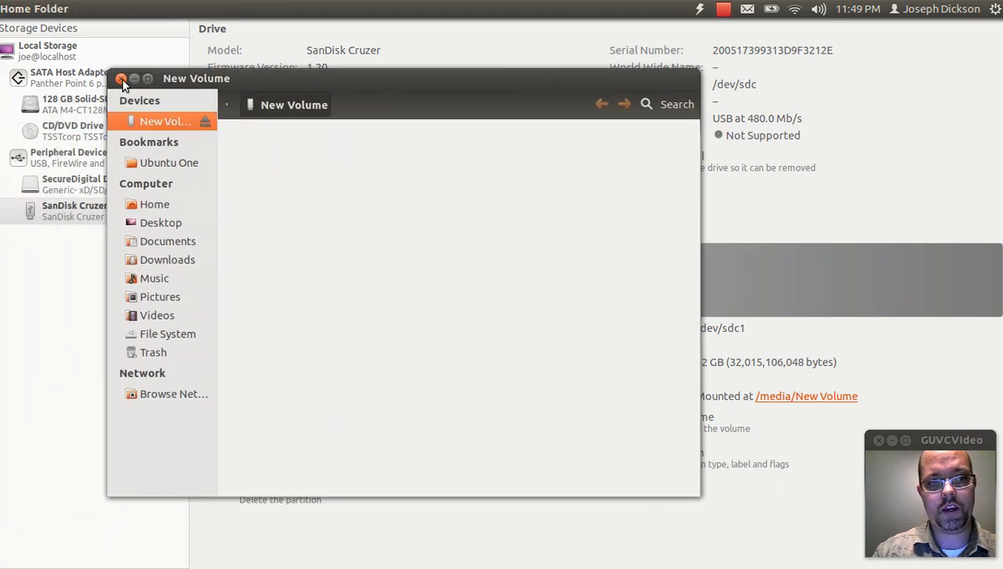
pyautogui.click(122, 79)
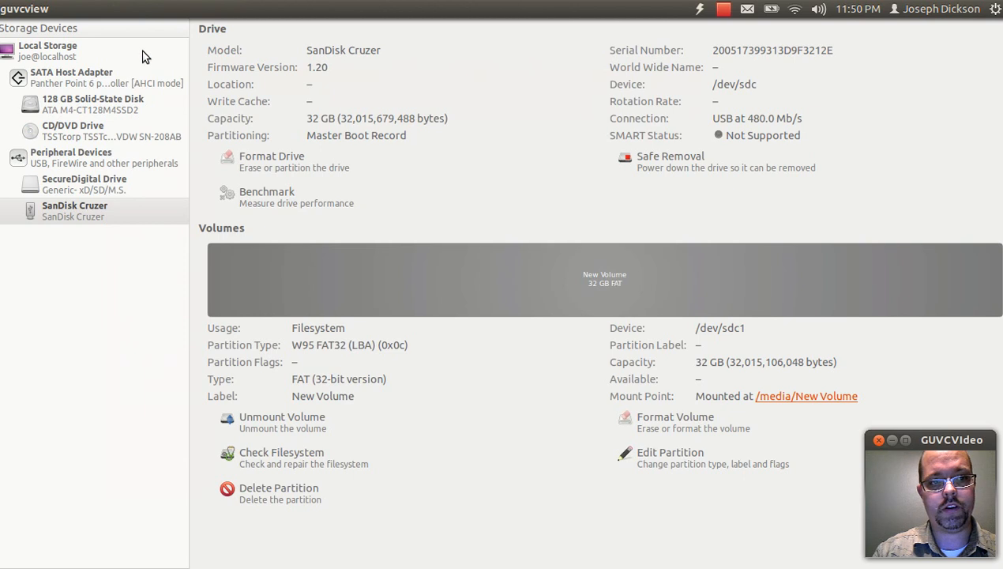
pyautogui.click(48, 50)
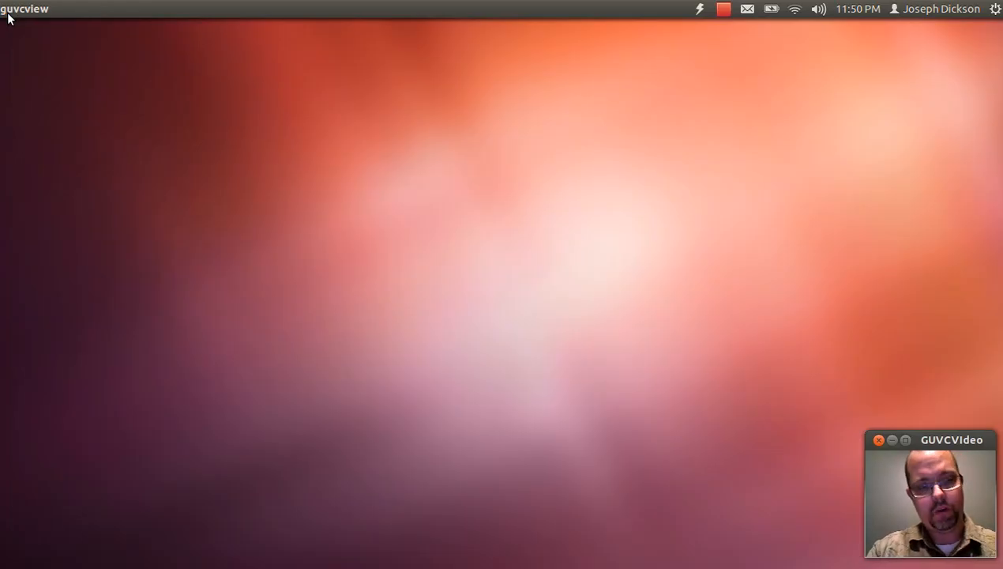
# Launch UNetbootin with the administrator password and bring up the disk image chooser.
pyautogui.write('unet')
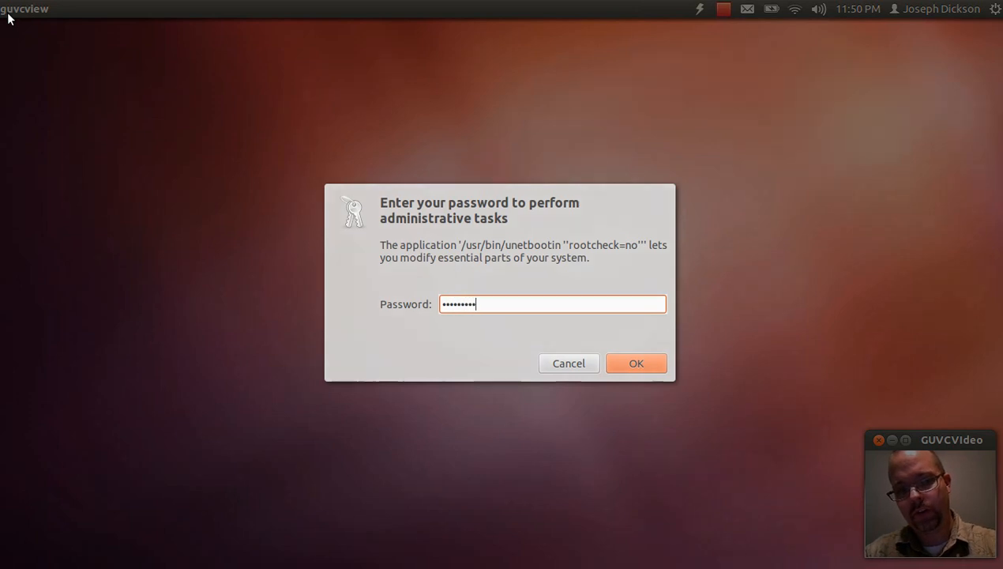
pyautogui.click(635, 362)
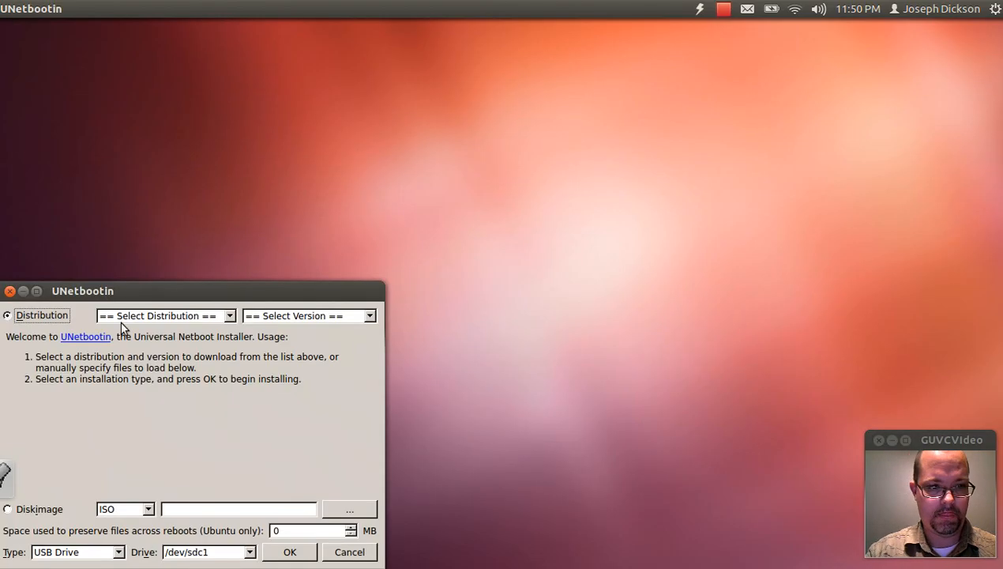
pyautogui.moveTo(83, 291); pyautogui.dragTo(250, 126)
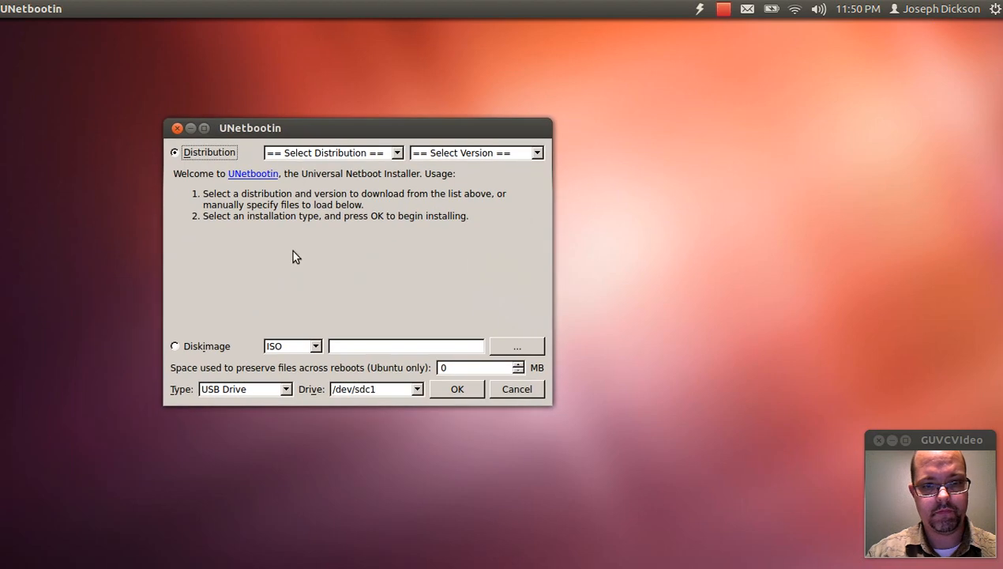
pyautogui.click(517, 346)
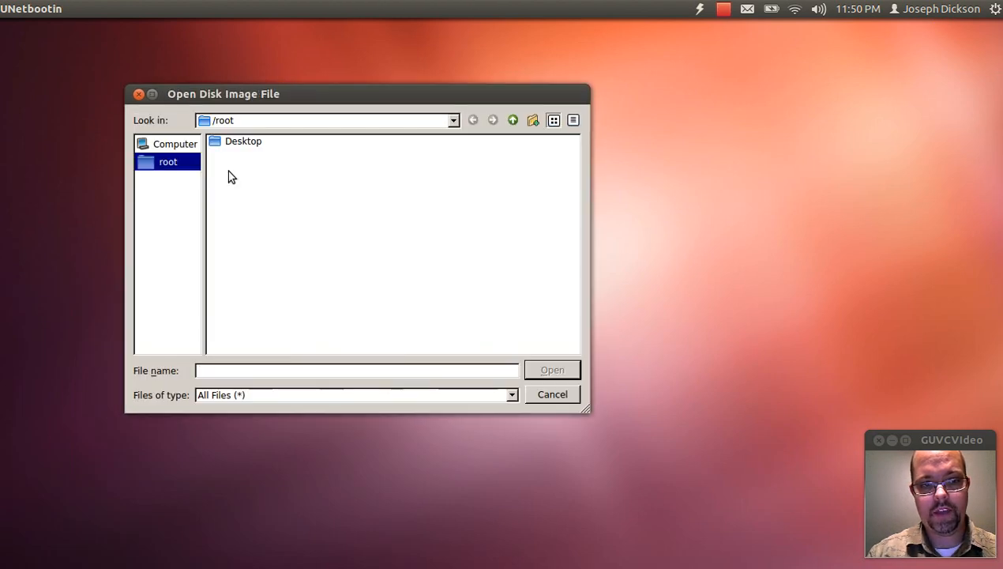
# Browse the computer's root filesystem in the Open Disk Image File dialog.
pyautogui.click(174, 143)
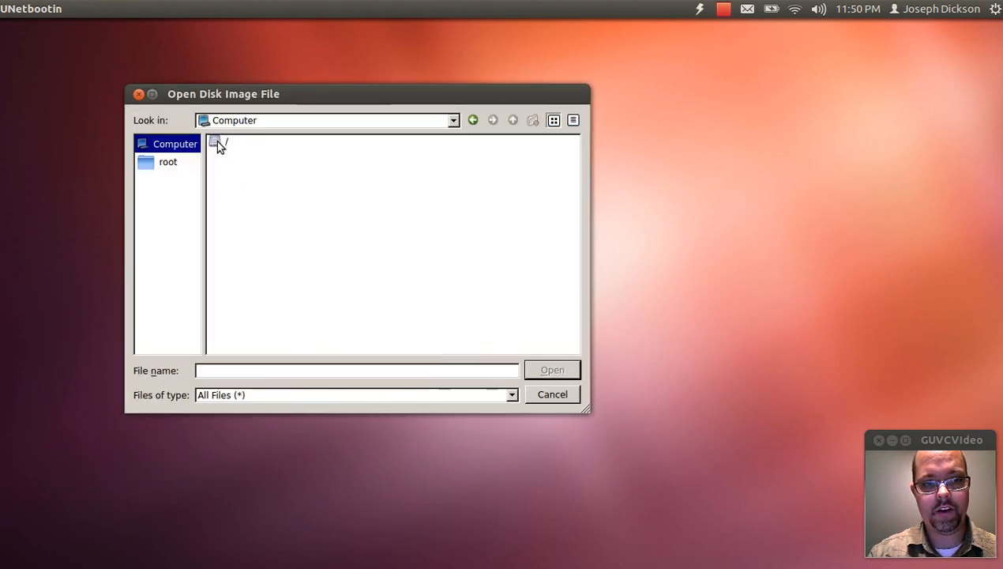
pyautogui.click(224, 142)
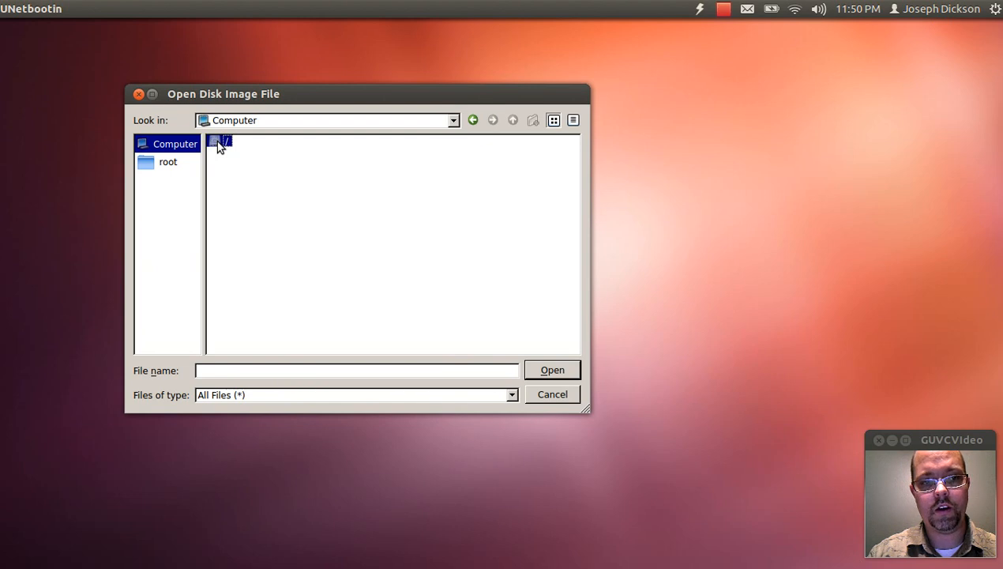
pyautogui.doubleClick(224, 143)
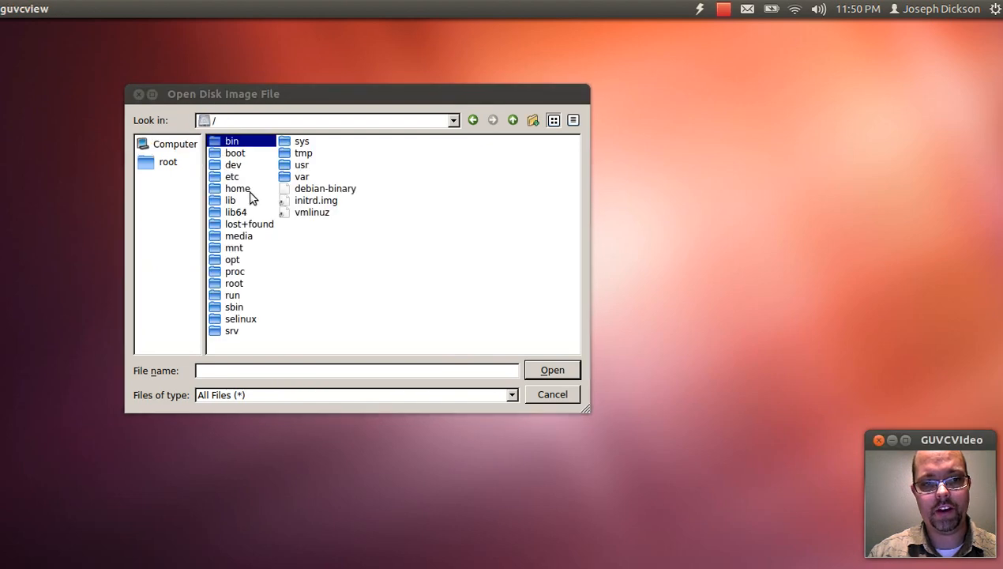
pyautogui.click(231, 177)
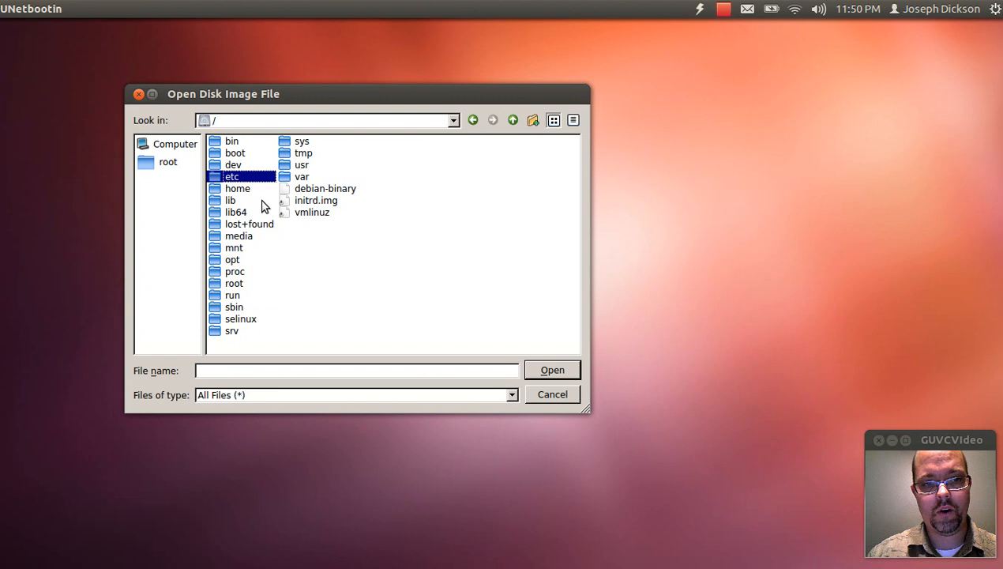
# Navigate through home and the user's folder into Downloads.
pyautogui.doubleClick(237, 189)
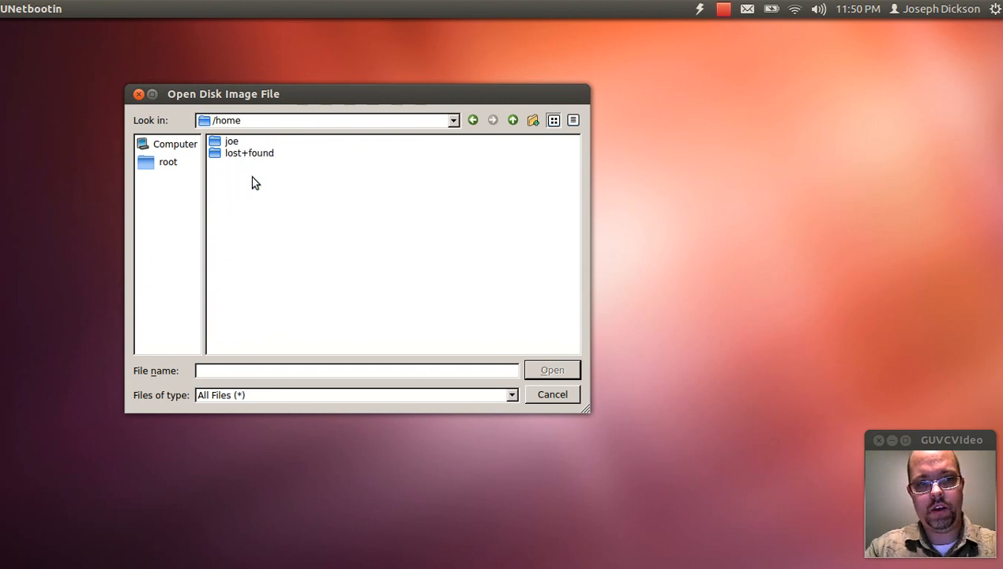
pyautogui.doubleClick(231, 140)
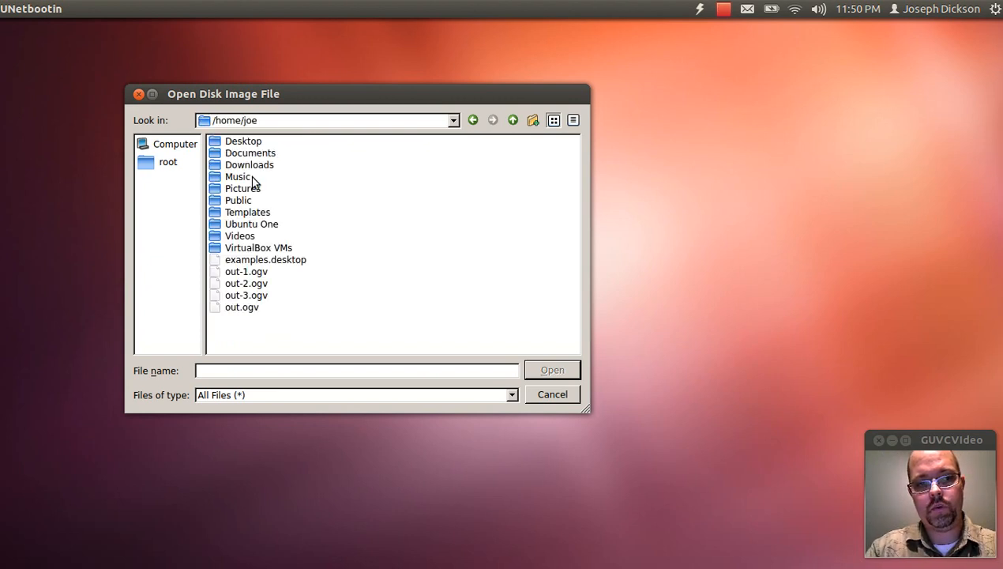
pyautogui.click(249, 164)
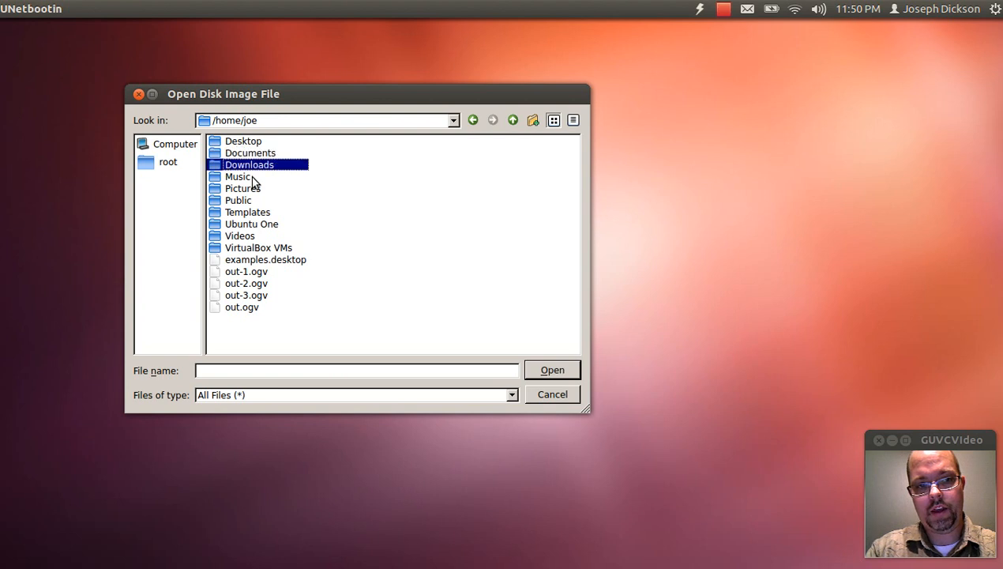
pyautogui.doubleClick(250, 164)
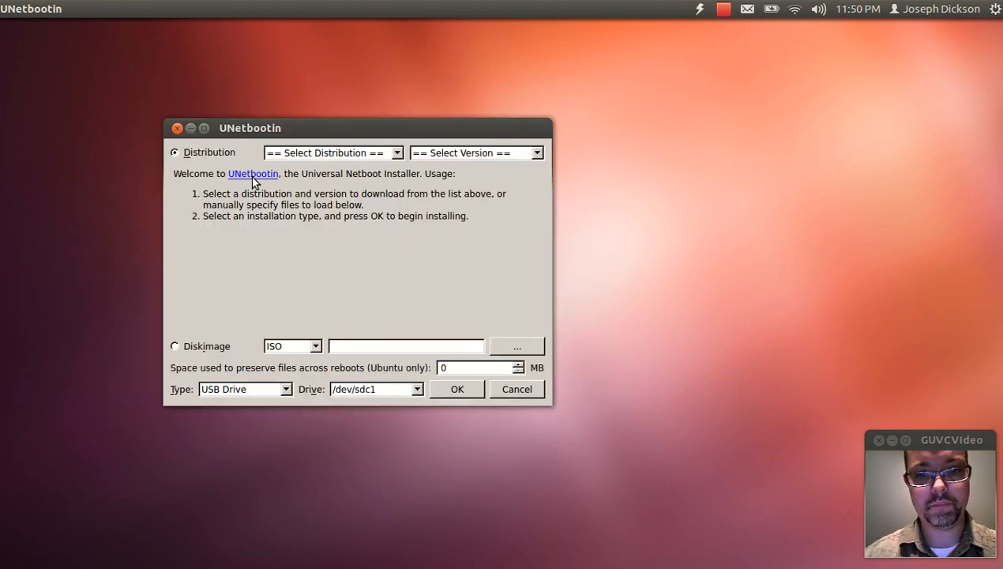
# Begin writing ubuntu-12.04-desktop-amd64.iso to USB drive /dev/sdc1.
pyautogui.click(174, 346)
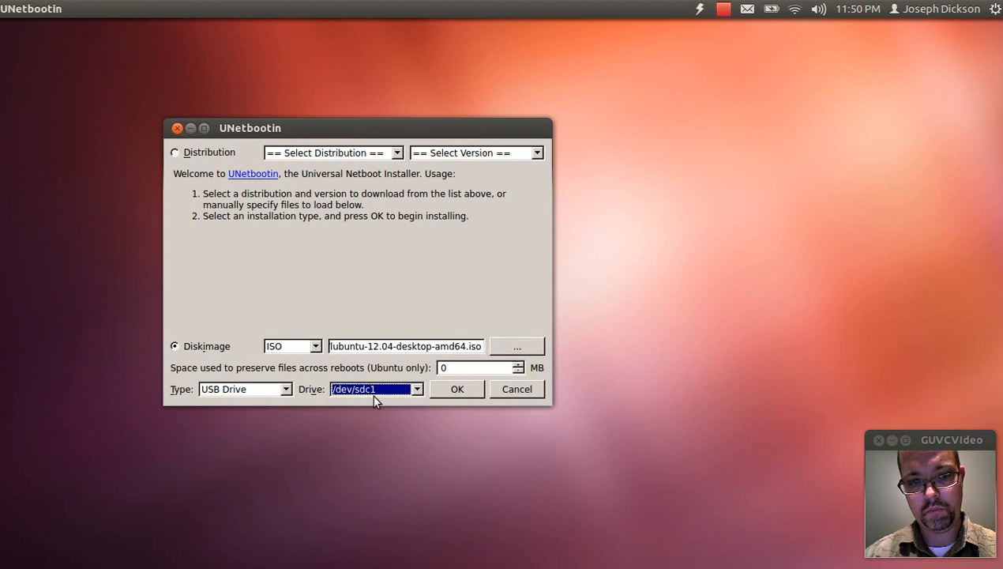
pyautogui.moveTo(468, 395)
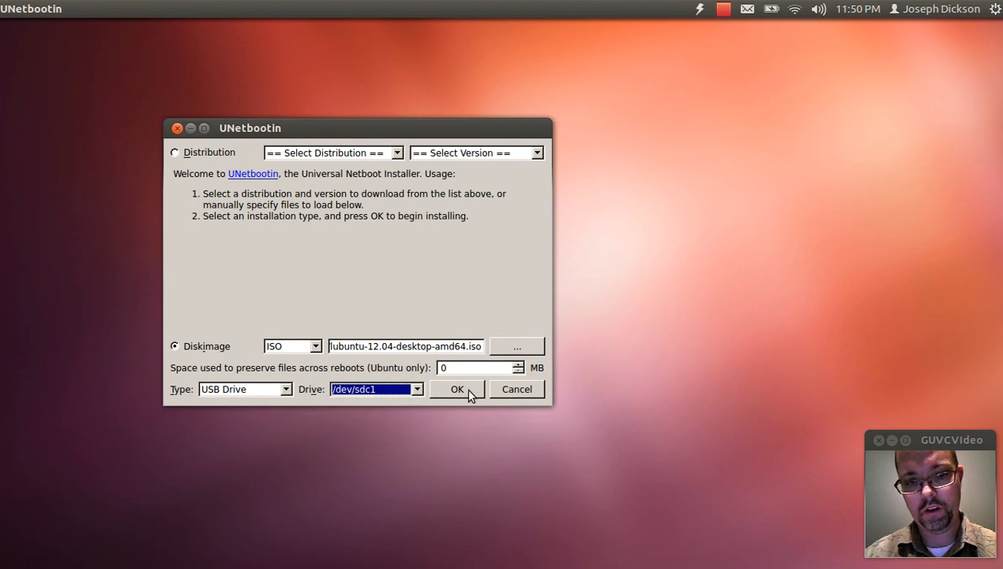
pyautogui.click(457, 389)
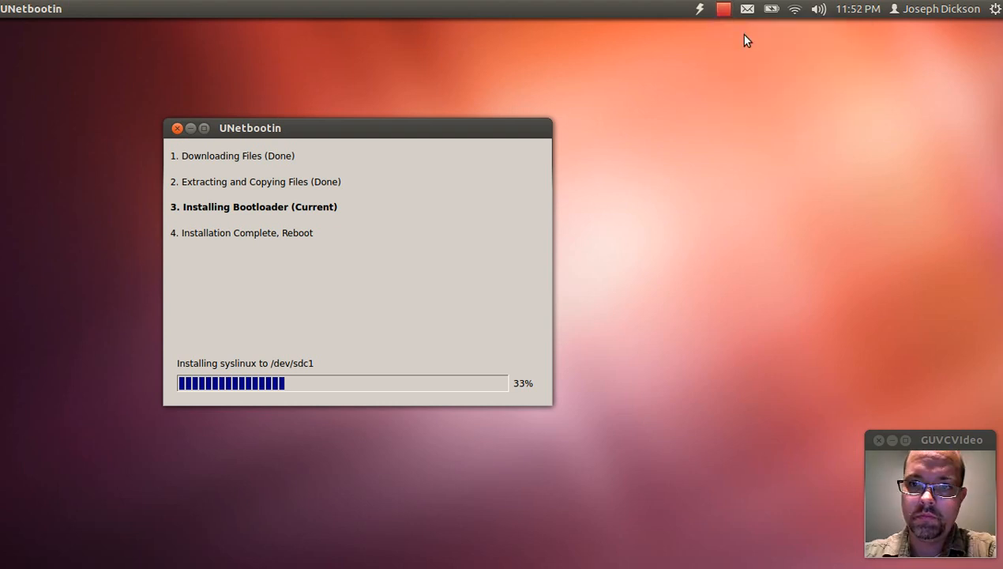
pyautogui.moveTo(452, 285)
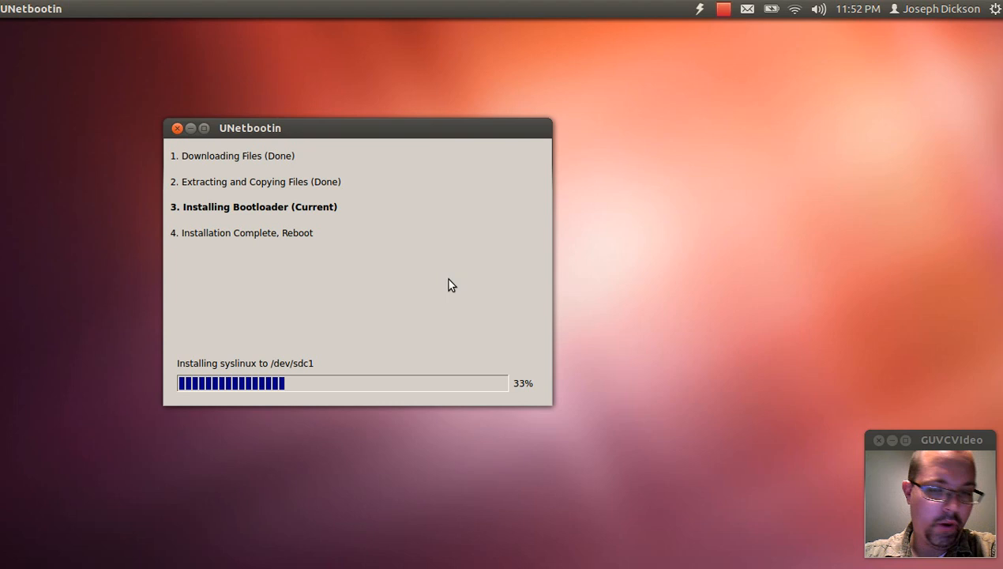
pyautogui.moveTo(439, 288)
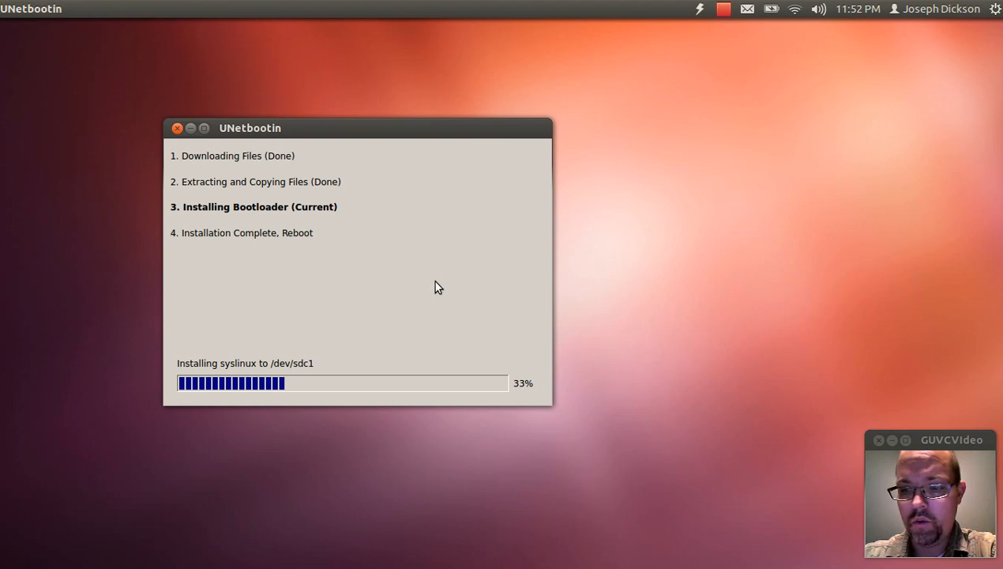
pyautogui.moveTo(310, 388)
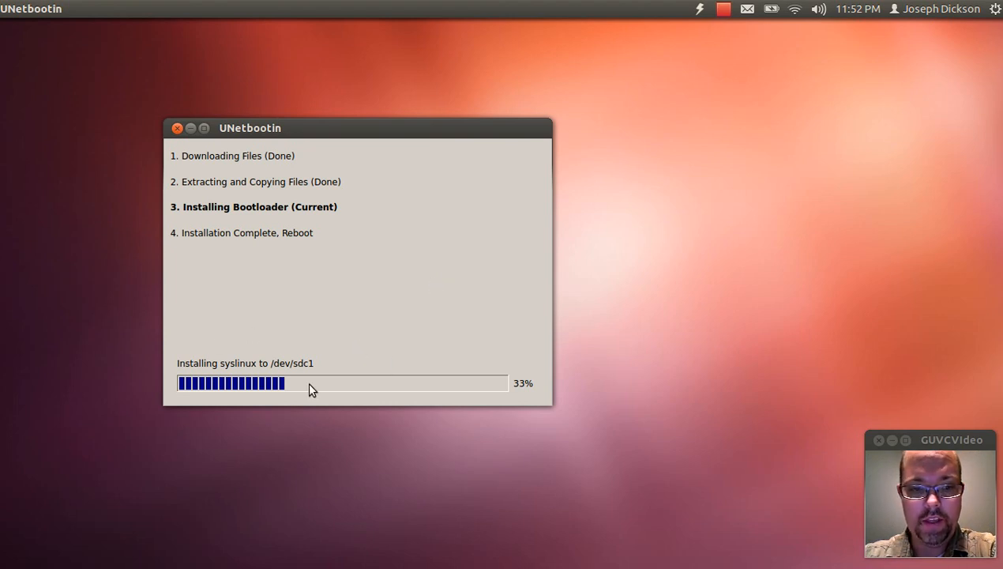
pyautogui.moveTo(298, 388)
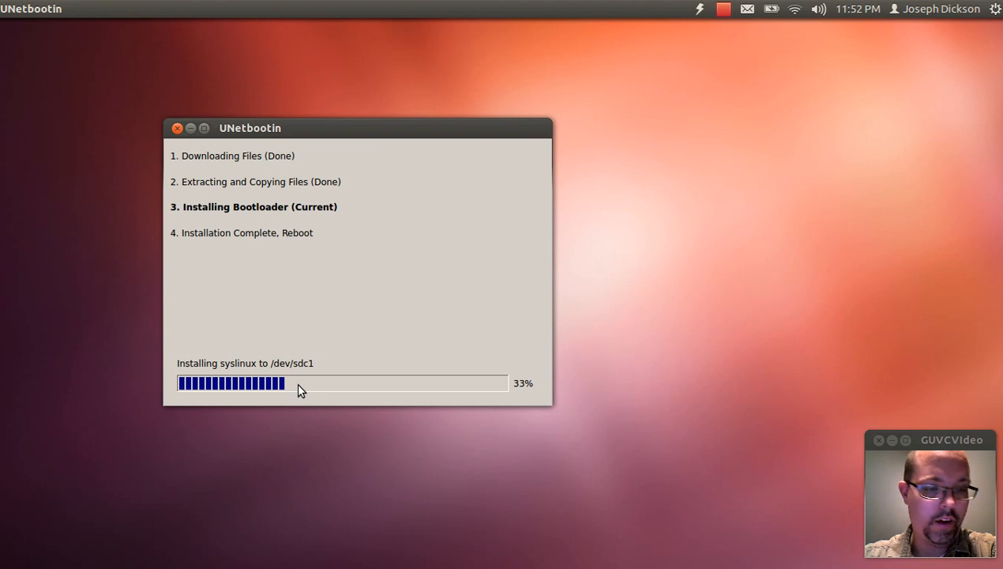
pyautogui.moveTo(345, 272)
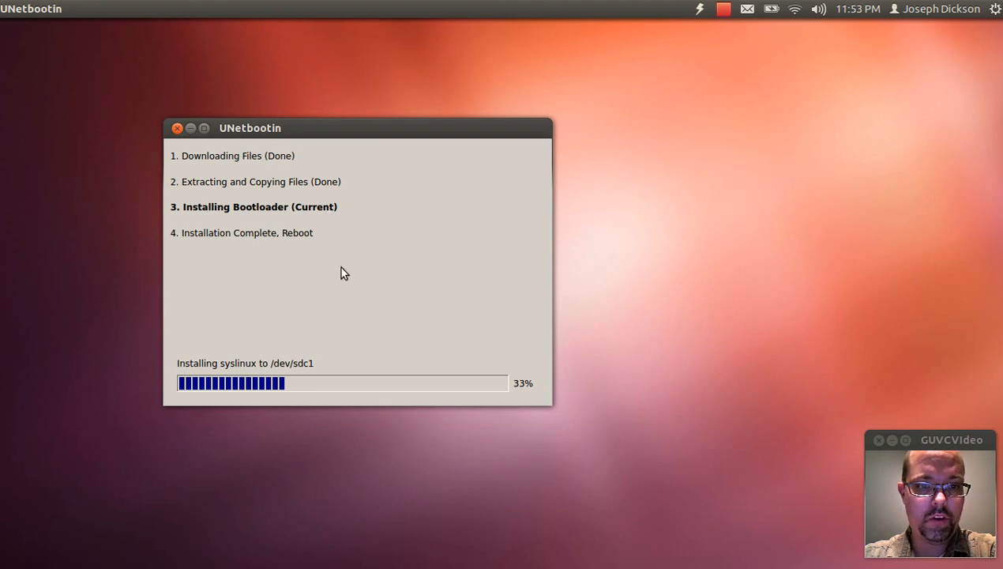
pyautogui.moveTo(351, 332)
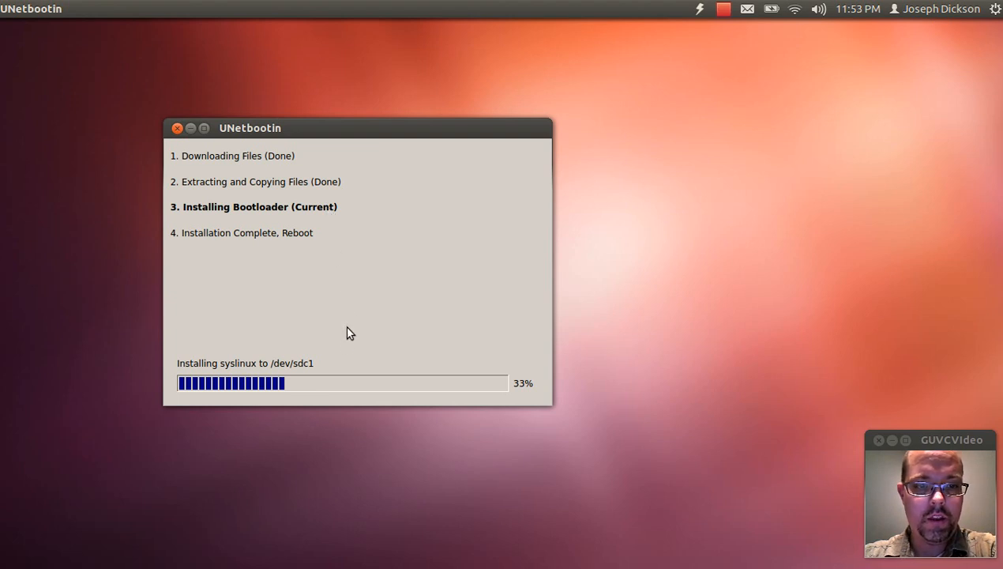
pyautogui.moveTo(331, 386)
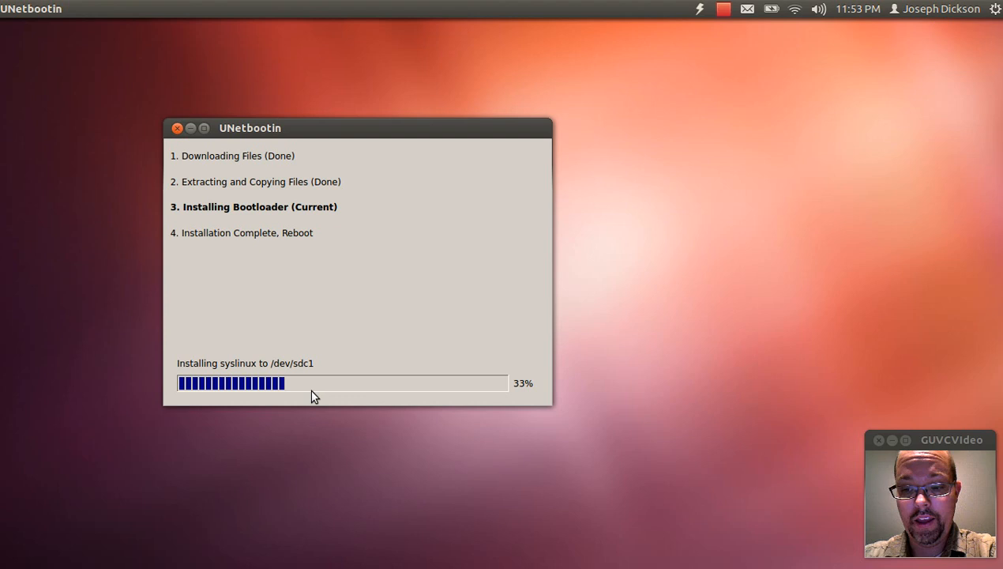
pyautogui.moveTo(340, 351)
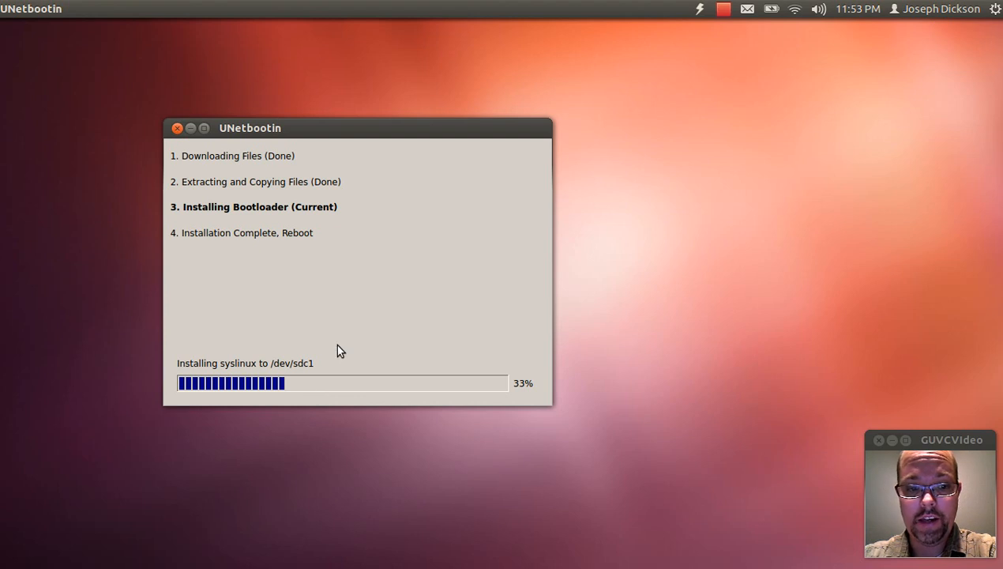
pyautogui.moveTo(285, 351)
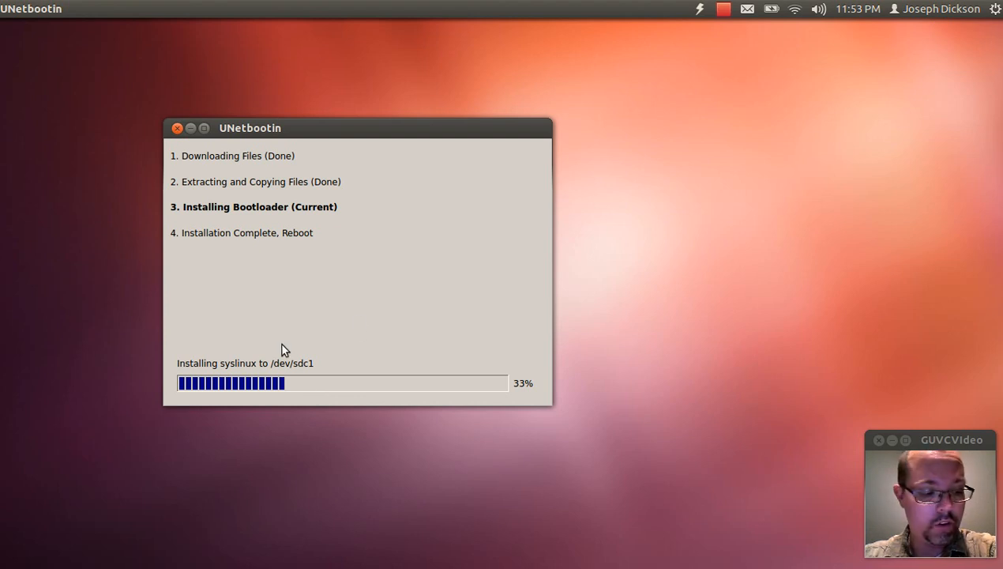
pyautogui.moveTo(338, 341)
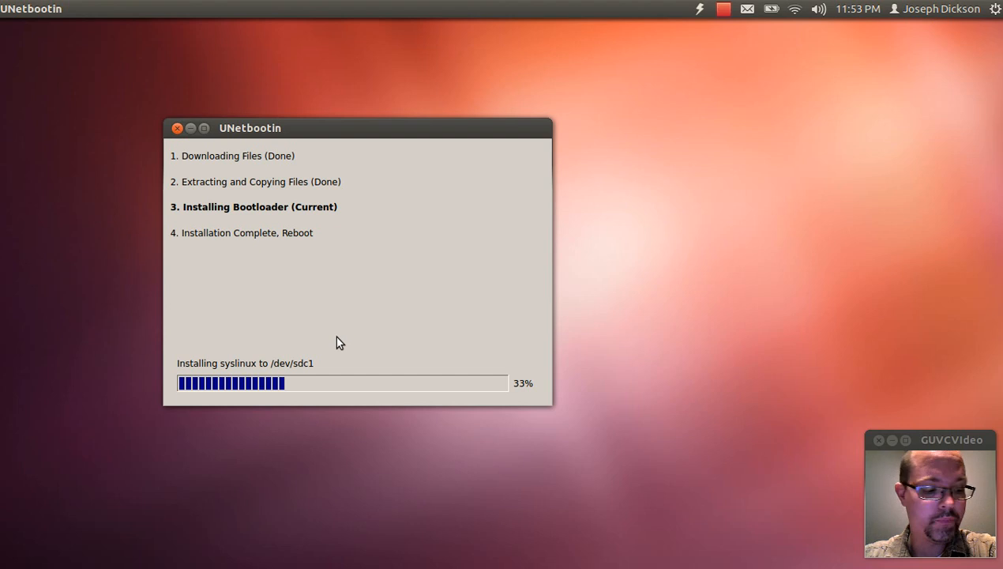
pyautogui.moveTo(340, 344)
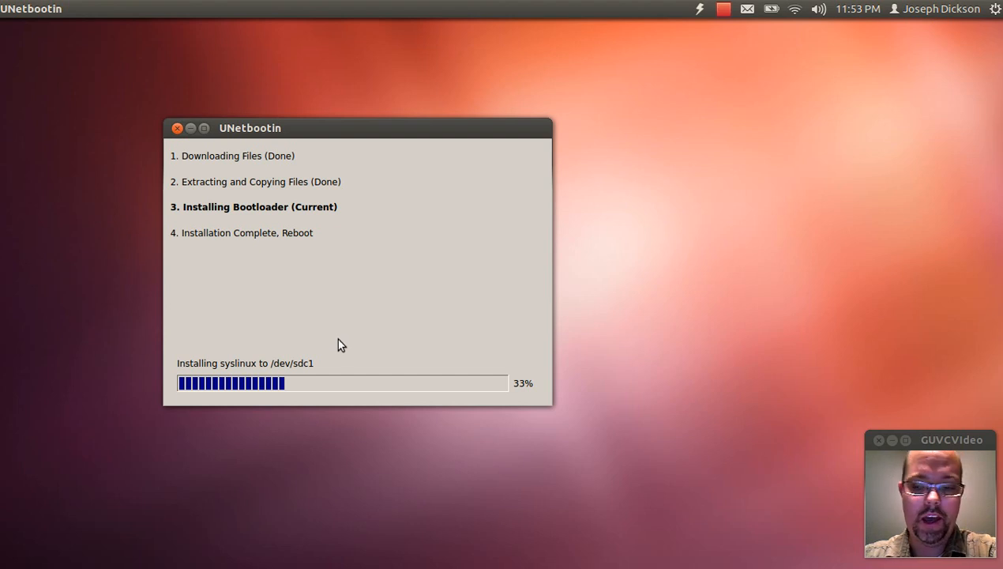
pyautogui.moveTo(383, 325)
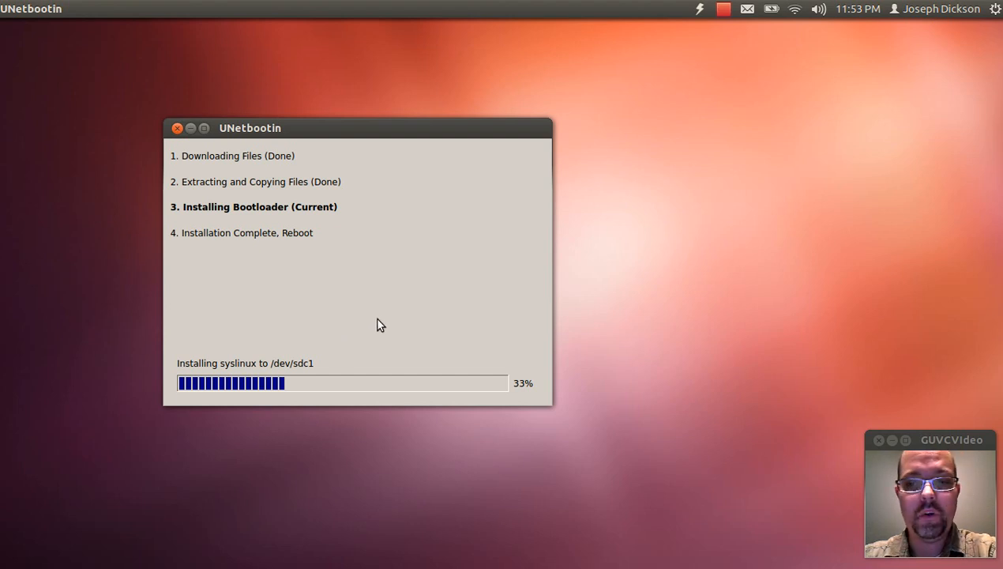
# Wait while files copy and syslinux installs onto /dev/sdc1.
pyautogui.click(724, 10)
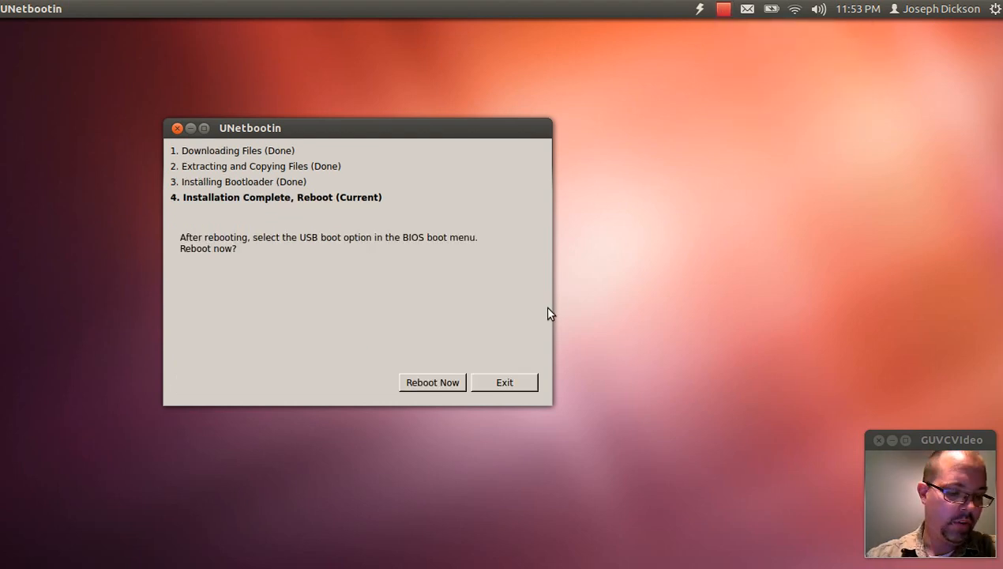
pyautogui.moveTo(407, 374)
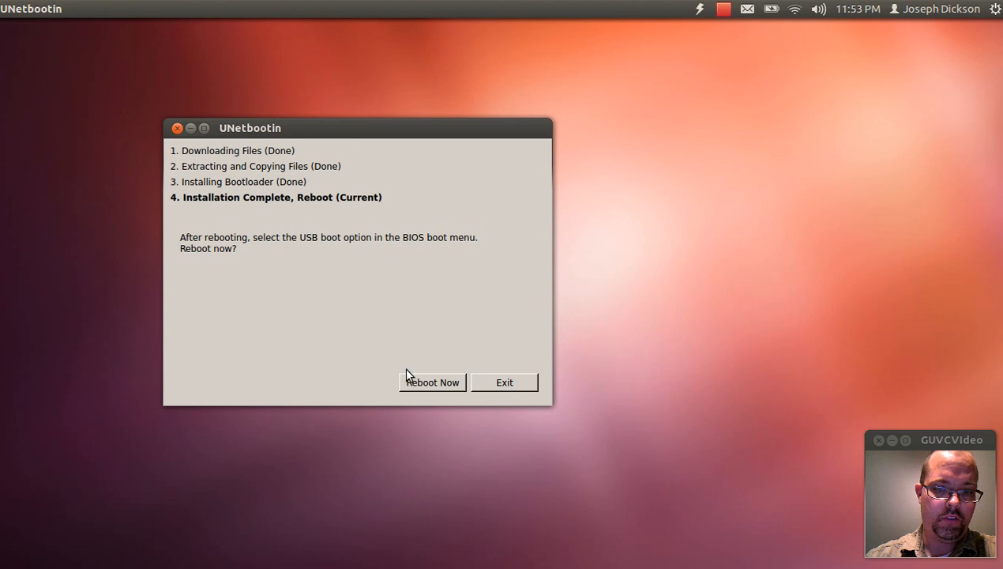
pyautogui.moveTo(424, 389)
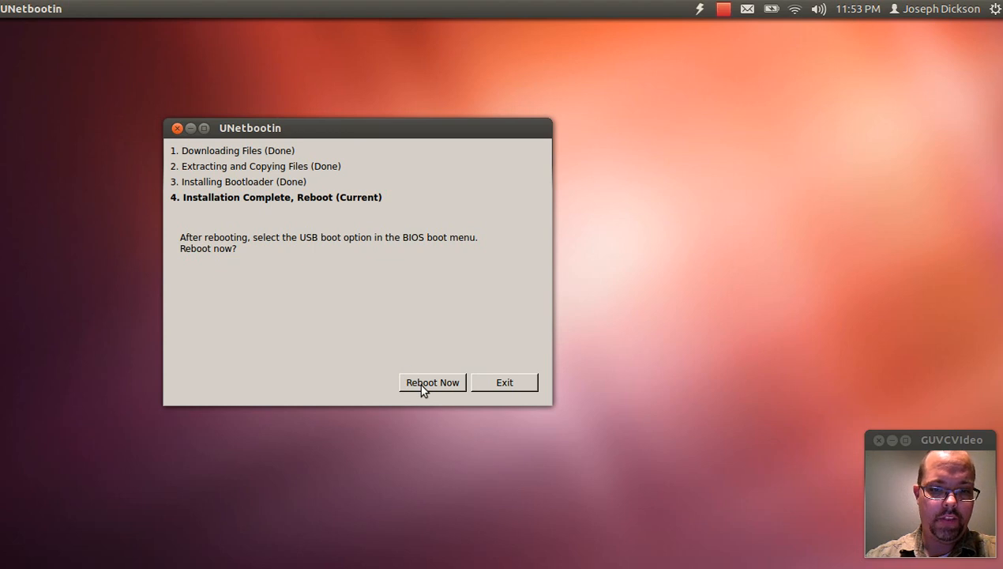
pyautogui.moveTo(452, 388)
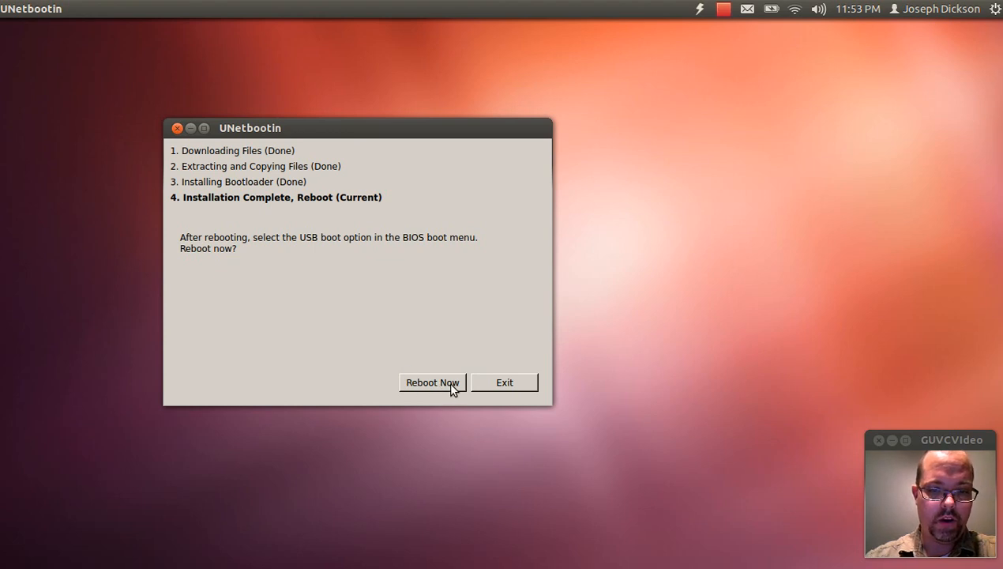
pyautogui.moveTo(421, 335)
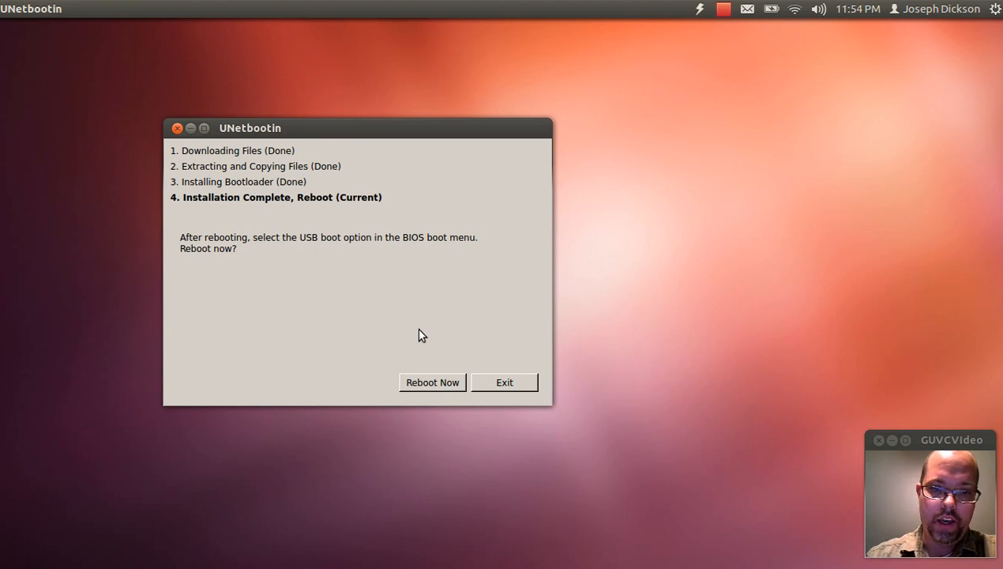
pyautogui.moveTo(420, 340)
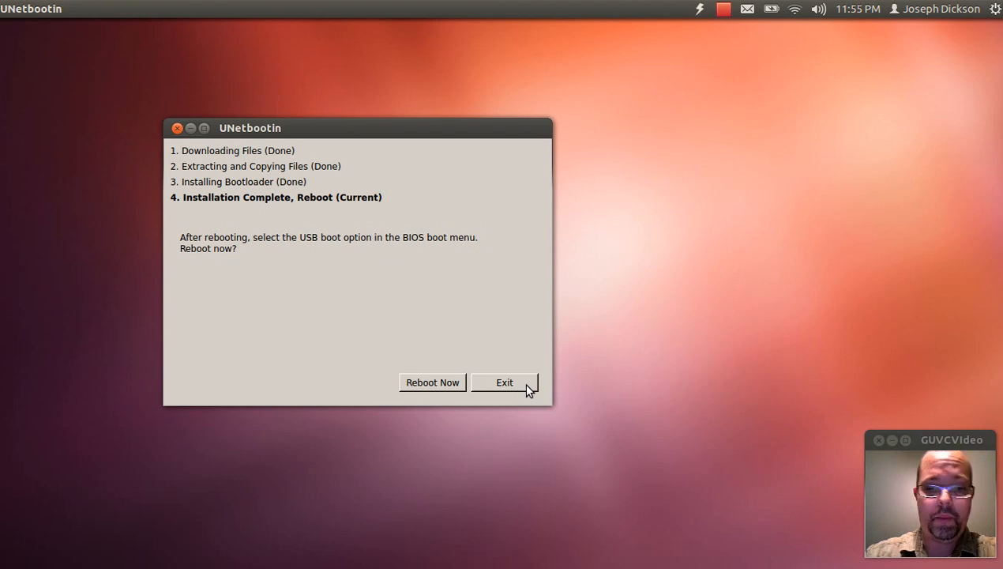
# Exit UNetbootin at Installation Complete without rebooting.
pyautogui.click(504, 382)
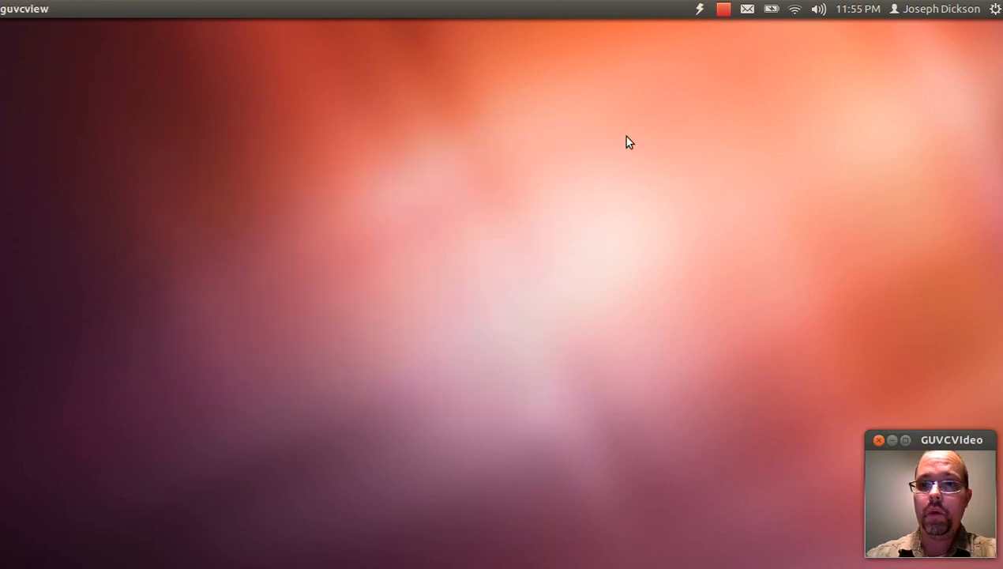
pyautogui.click(724, 9)
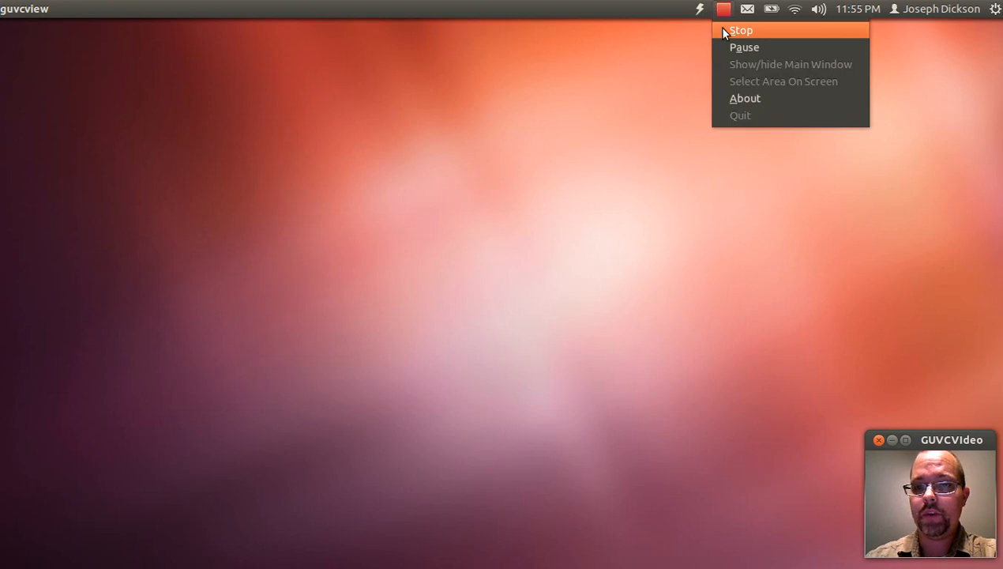